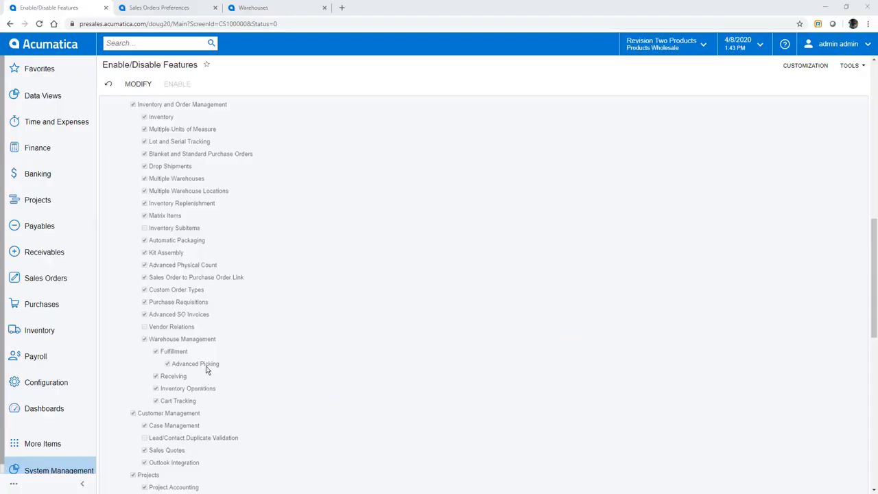
# Turn off Request Location for Each Item in the Sales Orders warehouse management preferences and save
pyautogui.click(160, 8)
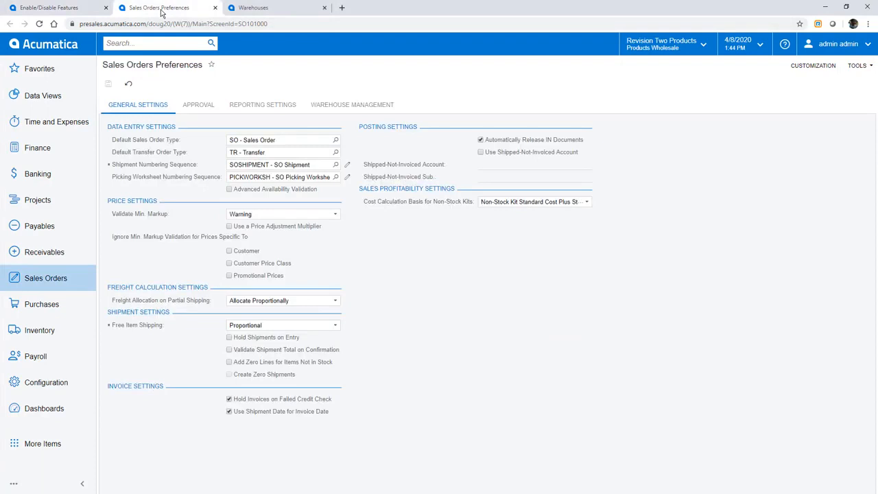
pyautogui.click(352, 104)
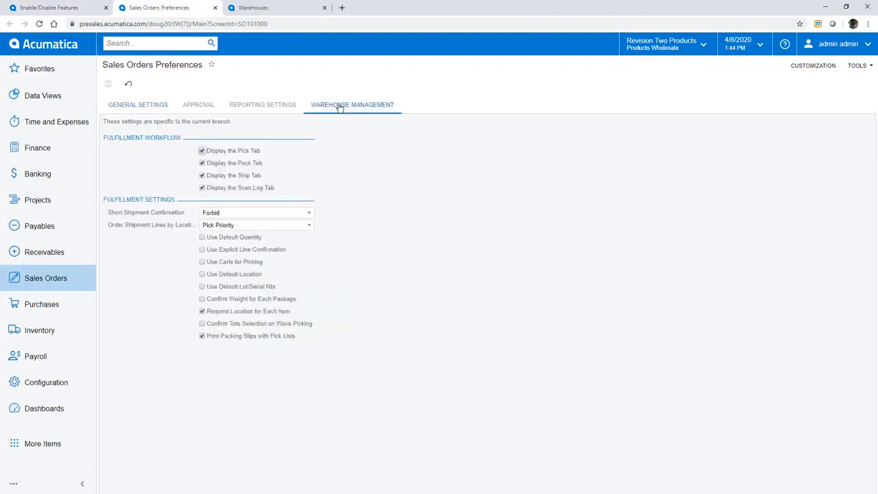
pyautogui.click(202, 311)
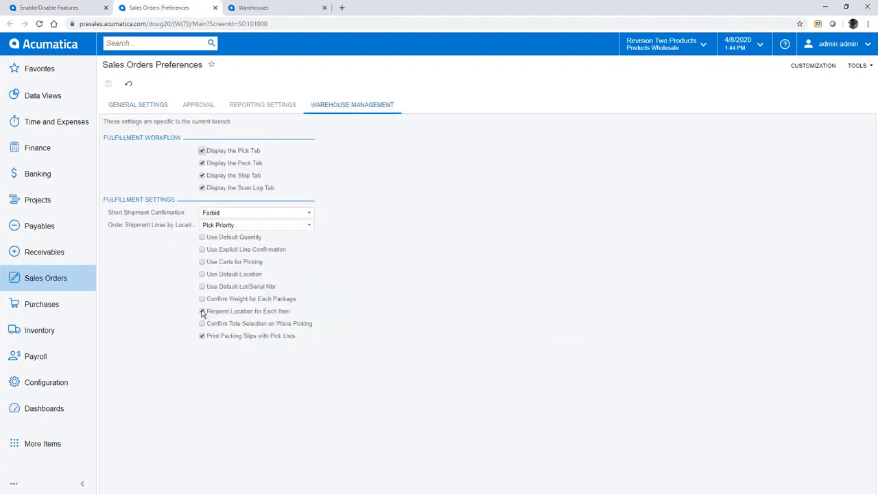
pyautogui.click(203, 311)
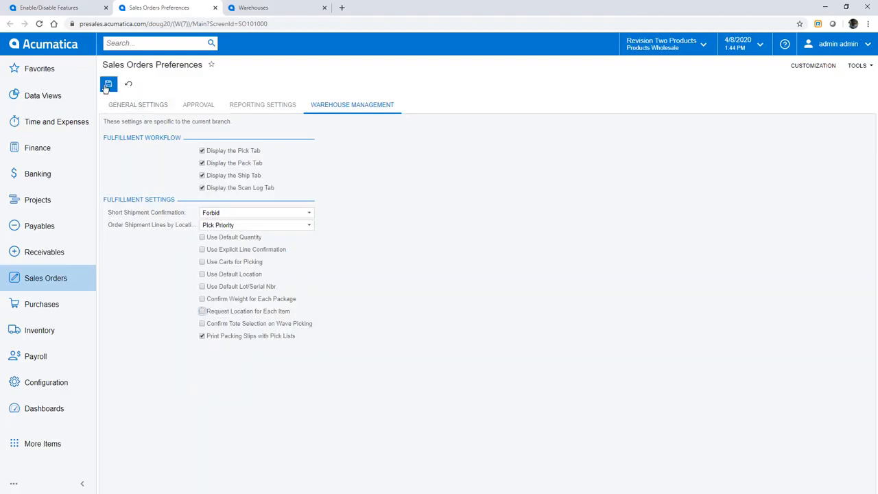
pyautogui.click(108, 83)
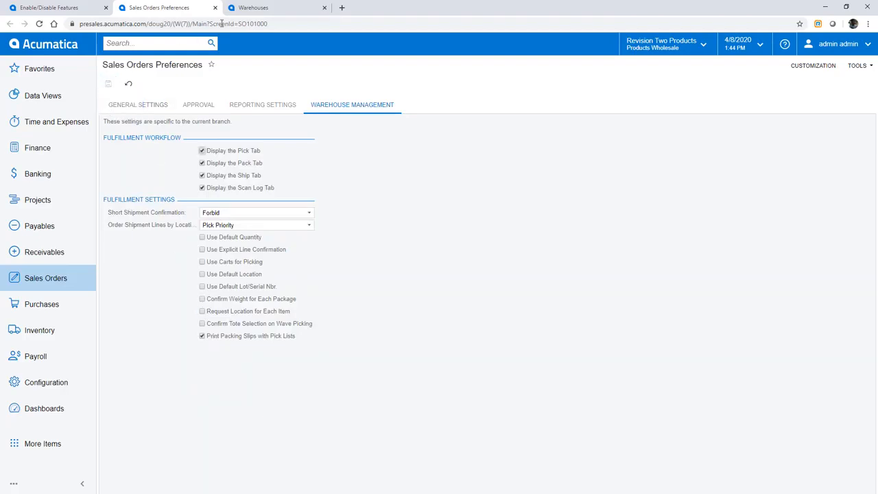
# View the Totes of the WHOLESALE warehouse from the warehouses list
pyautogui.click(277, 7)
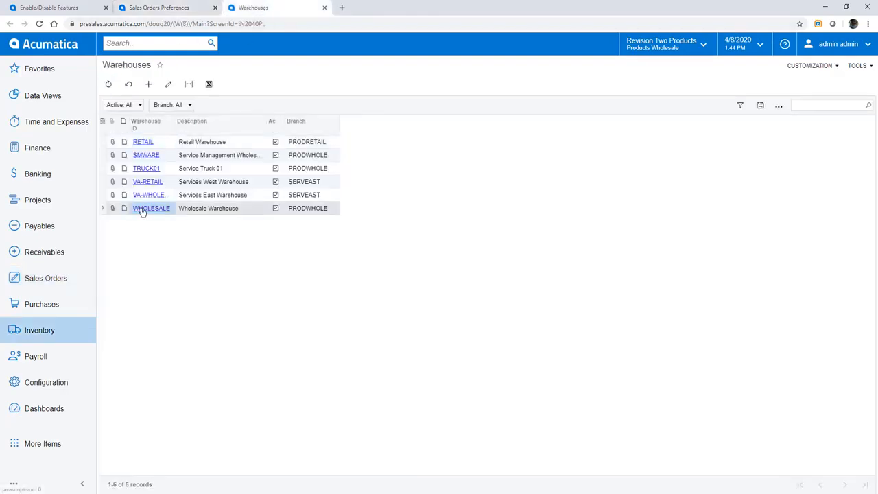
pyautogui.click(151, 208)
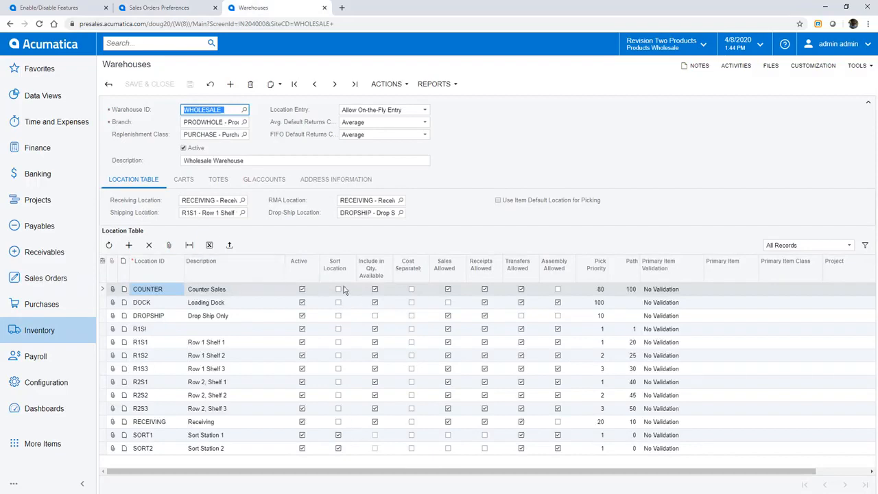
pyautogui.click(218, 179)
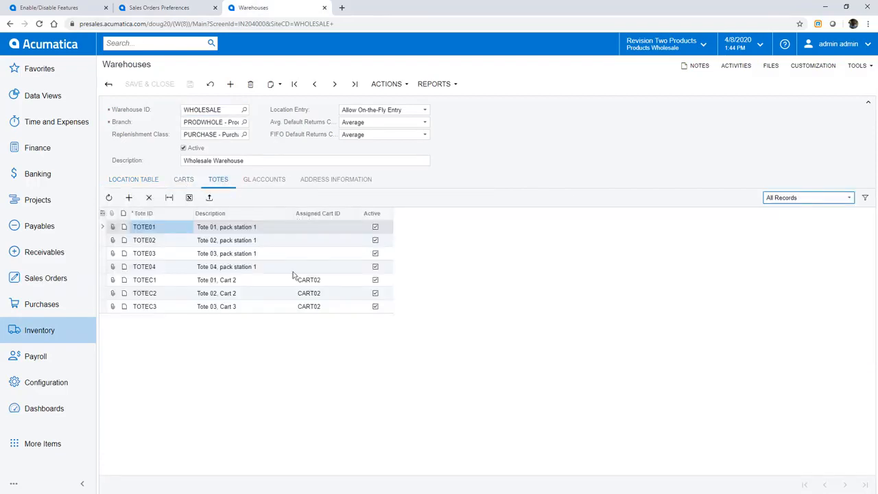
pyautogui.click(838, 43)
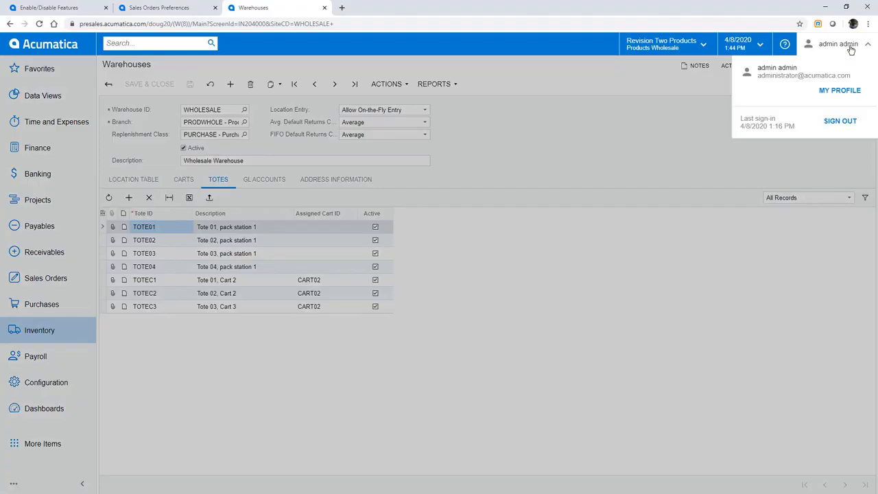
# Set the Receive and Put Away default to None in My Profile, then search for 'pick pack'
pyautogui.click(840, 90)
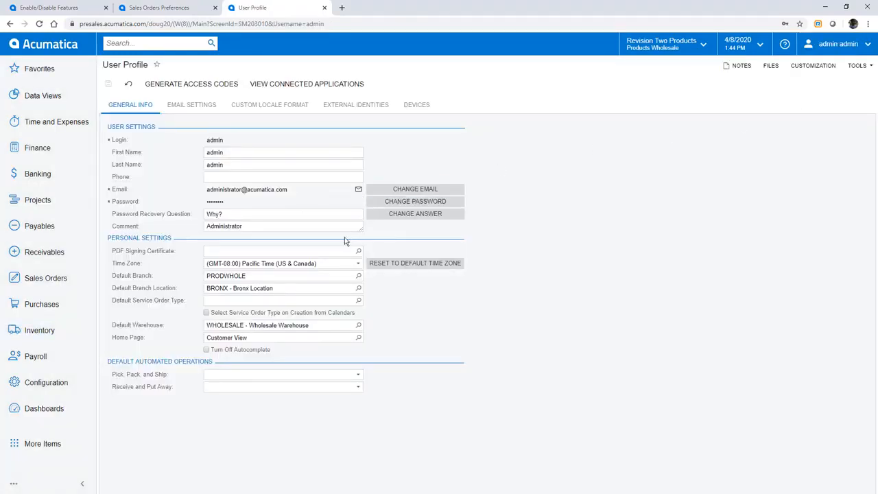
pyautogui.moveTo(293, 381)
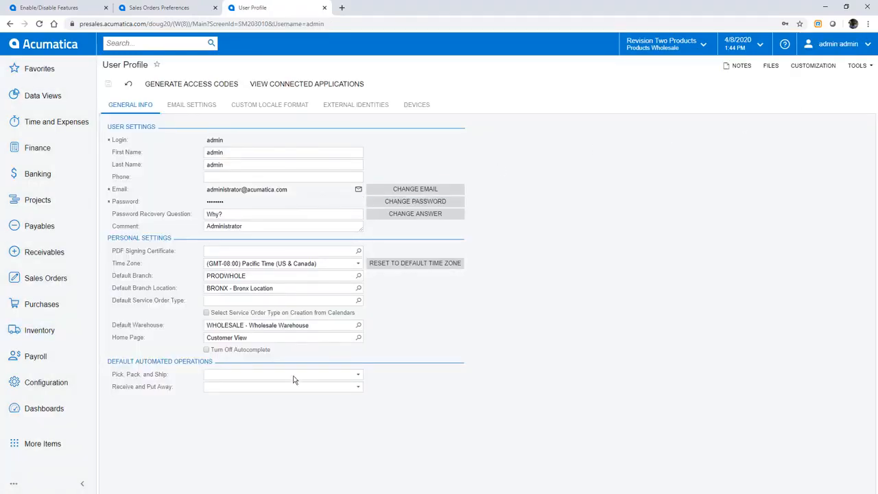
pyautogui.click(357, 386)
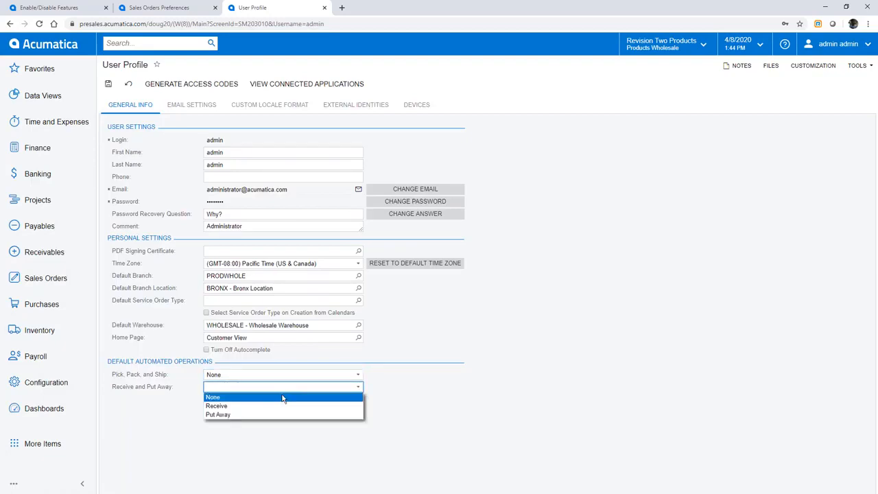
pyautogui.click(213, 397)
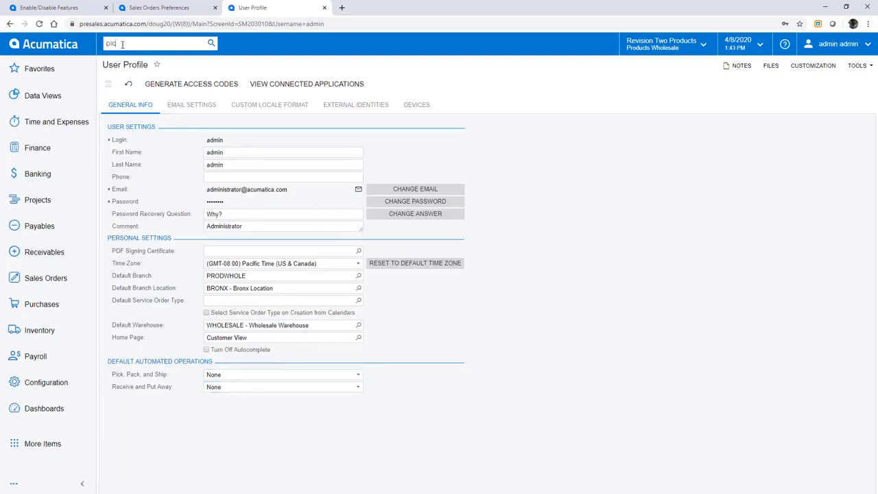
pyautogui.write('pick pack')
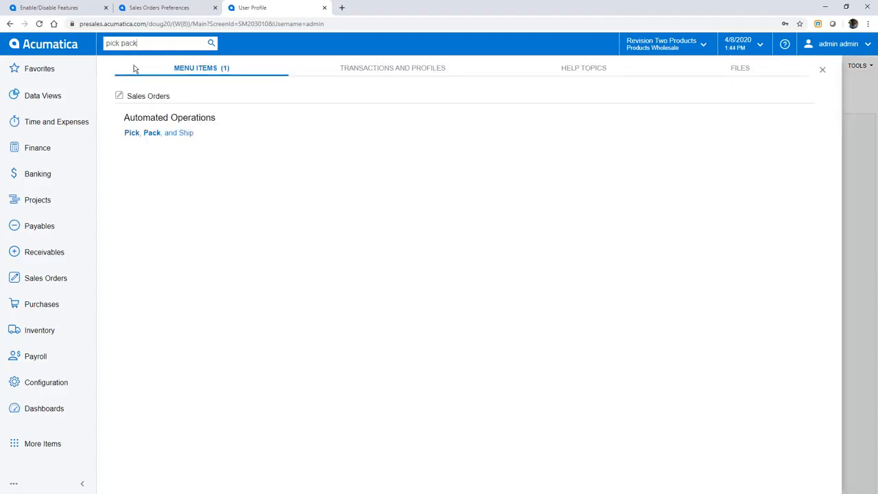
# Go to the Pick, Pack, and Ship screen from the search results
pyautogui.click(159, 133)
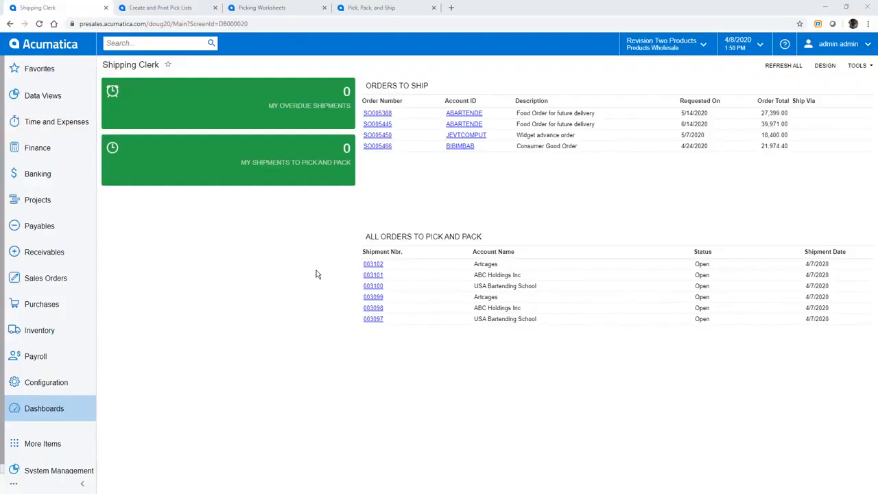
pyautogui.moveTo(345, 265)
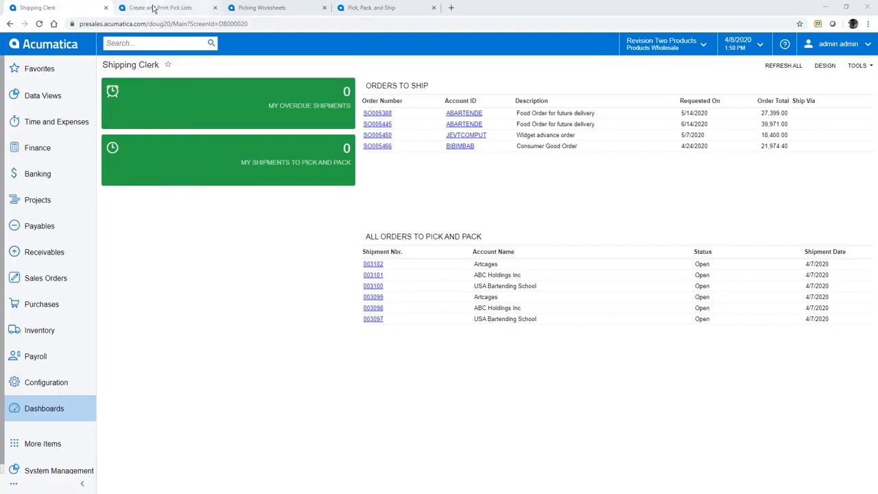
# Process a wave pick list for the first three shipments with 5 totes per picker
pyautogui.click(168, 8)
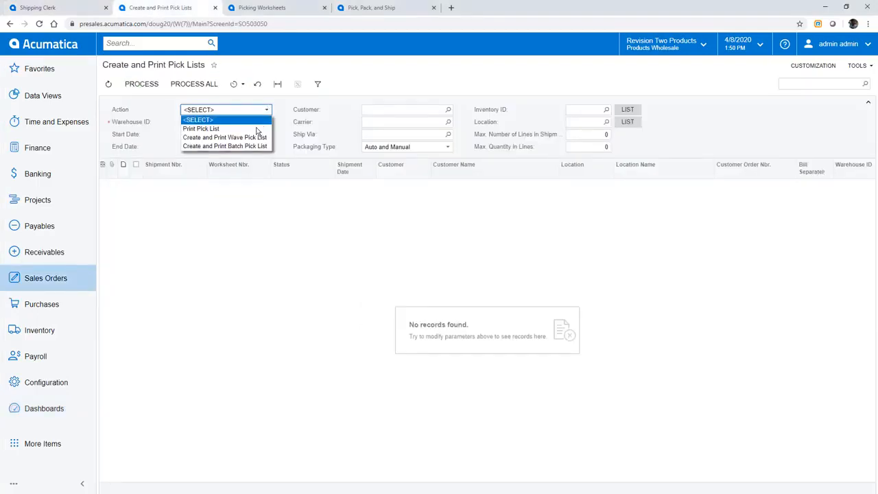
pyautogui.click(224, 137)
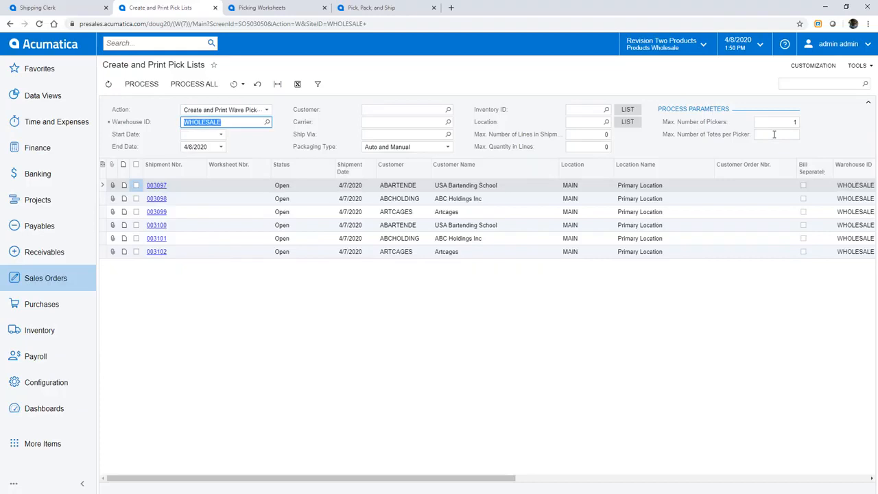
pyautogui.write('5')
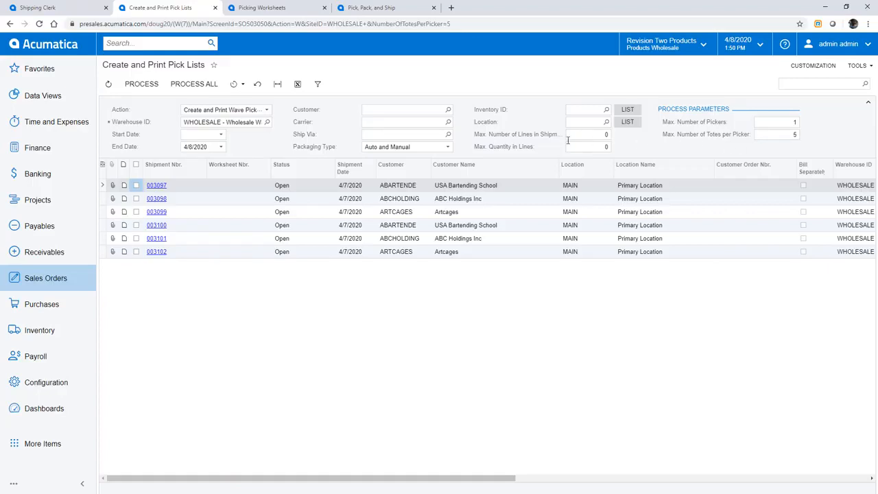
pyautogui.click(136, 186)
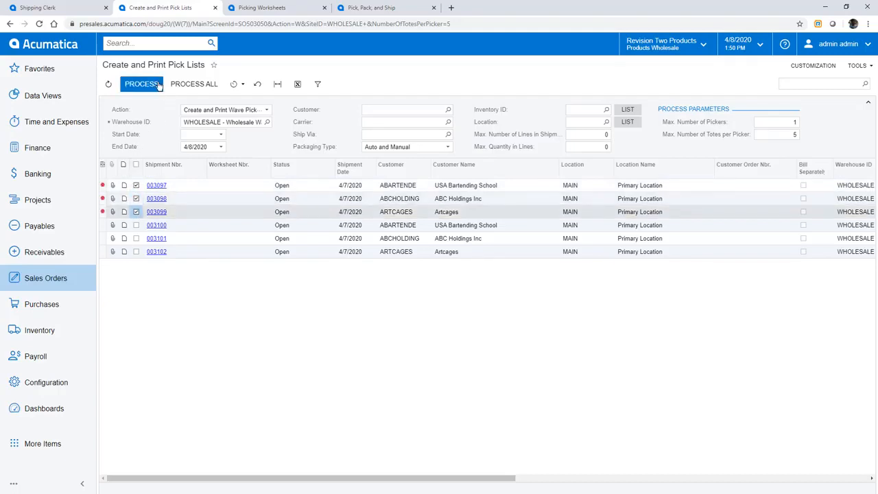
pyautogui.click(142, 84)
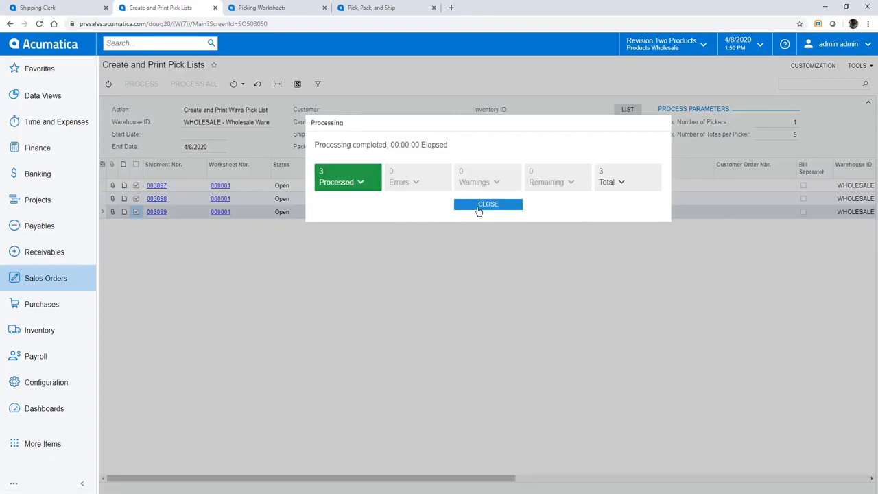
# Find new worksheet 000001 in the picking worksheets list and review its picker's pick list
pyautogui.click(488, 204)
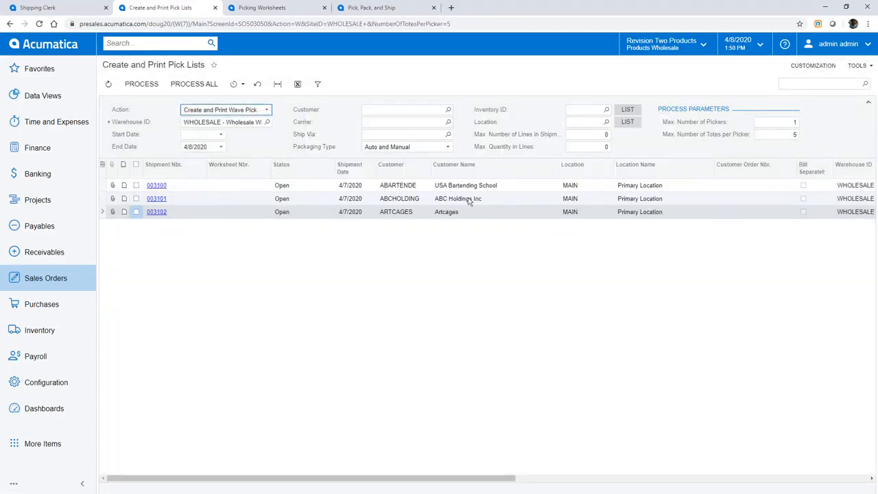
pyautogui.click(261, 8)
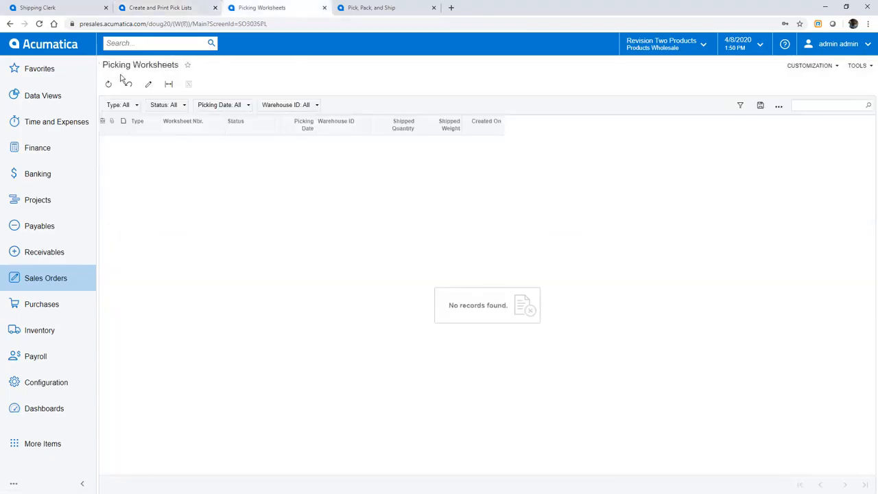
pyautogui.click(109, 84)
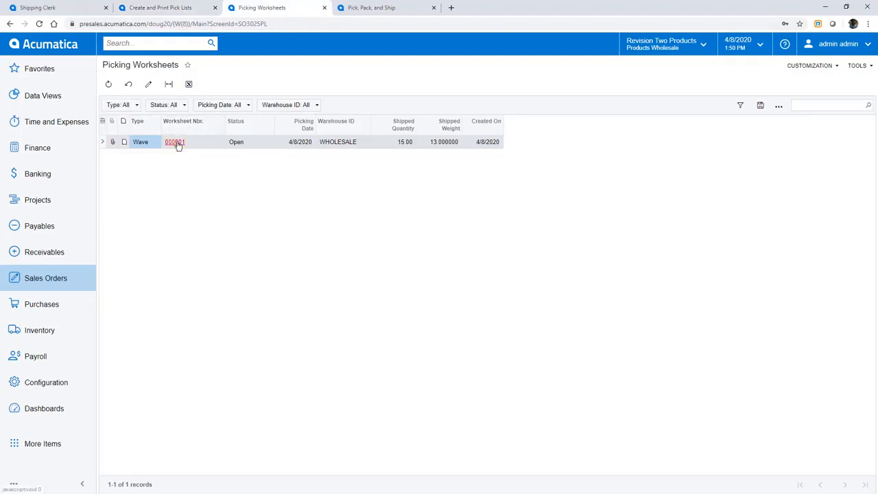
pyautogui.click(174, 143)
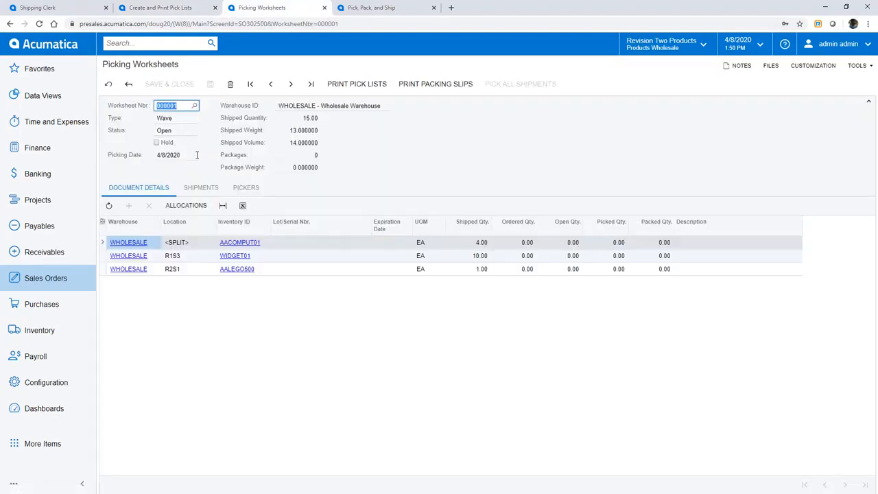
pyautogui.click(246, 187)
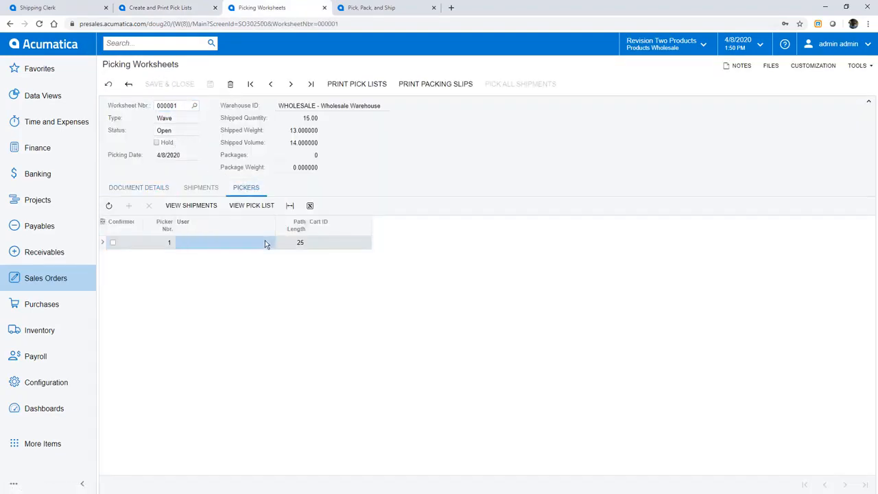
pyautogui.click(251, 205)
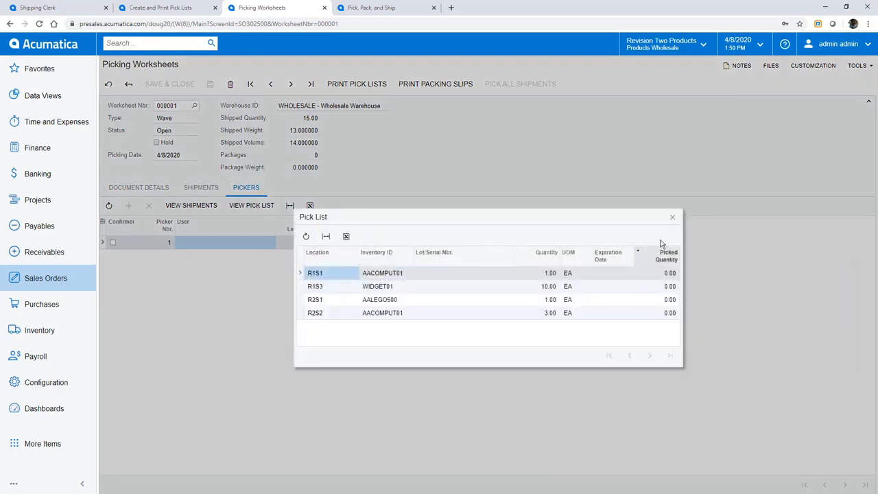
pyautogui.click(672, 217)
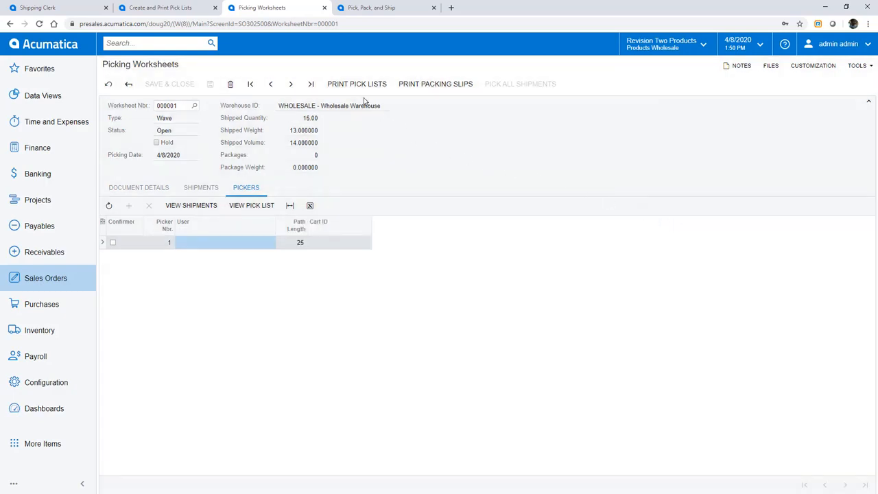
# Print the worksheet's pick list, page through its packing slips and return to the first page
pyautogui.click(252, 205)
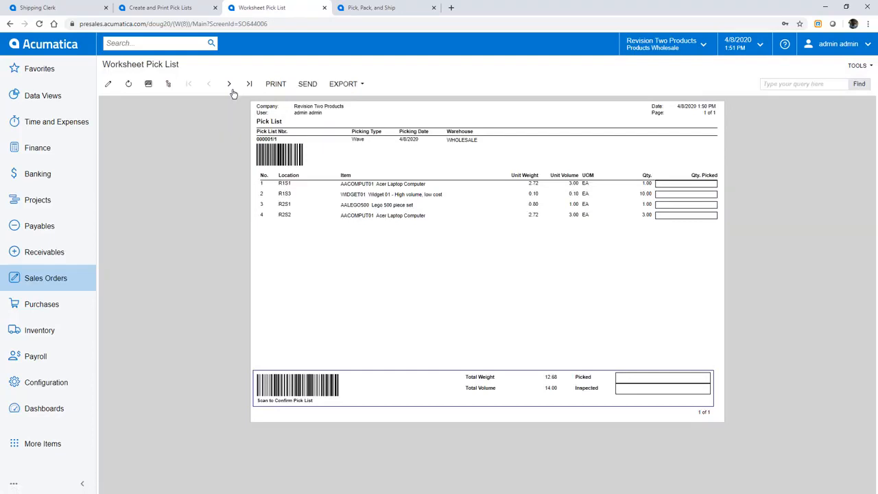
pyautogui.click(229, 84)
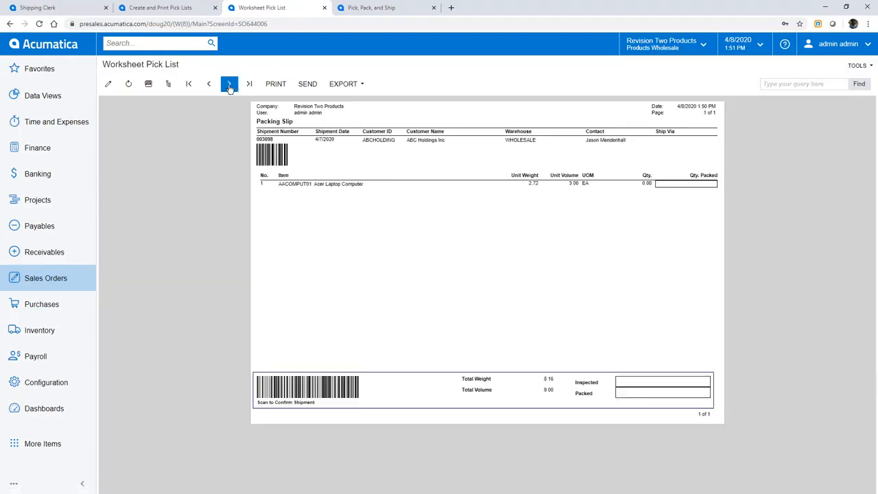
pyautogui.click(229, 84)
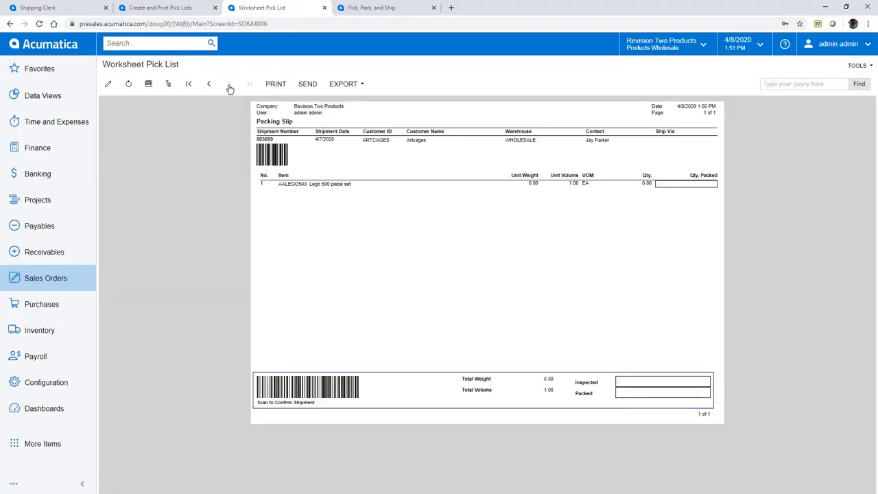
pyautogui.click(230, 84)
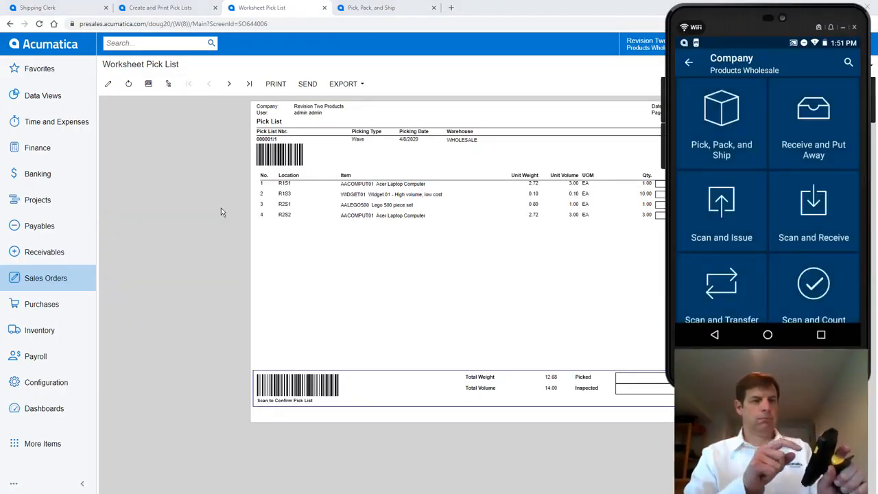
# Start Pick, Pack, and Ship and scan tote art0, location r1s3 and item 555B
pyautogui.click(722, 120)
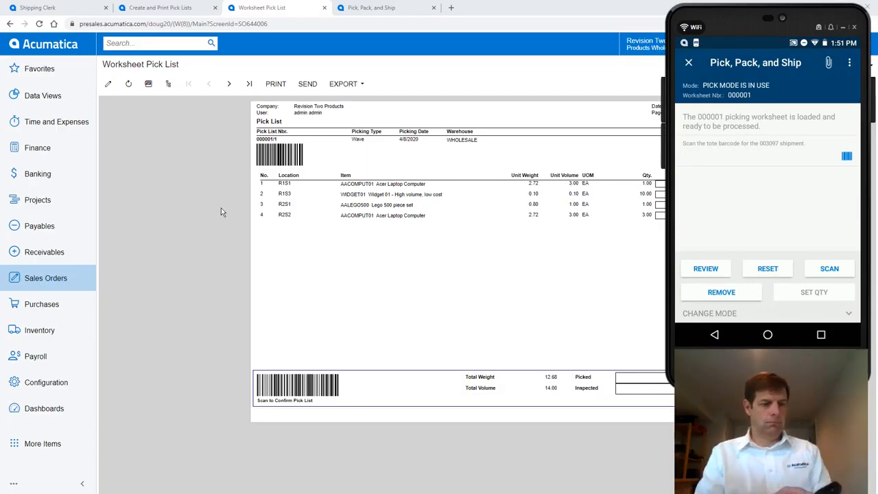
pyautogui.click(767, 156)
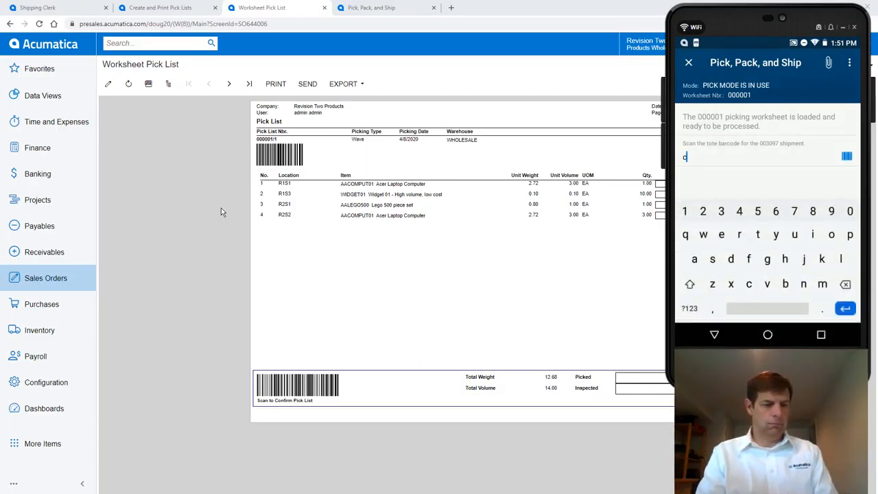
pyautogui.write('art0')
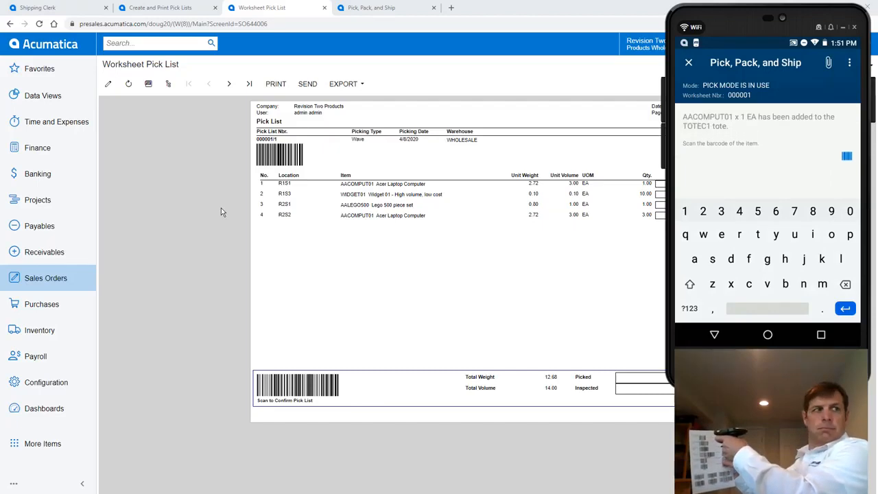
pyautogui.write('r1s3')
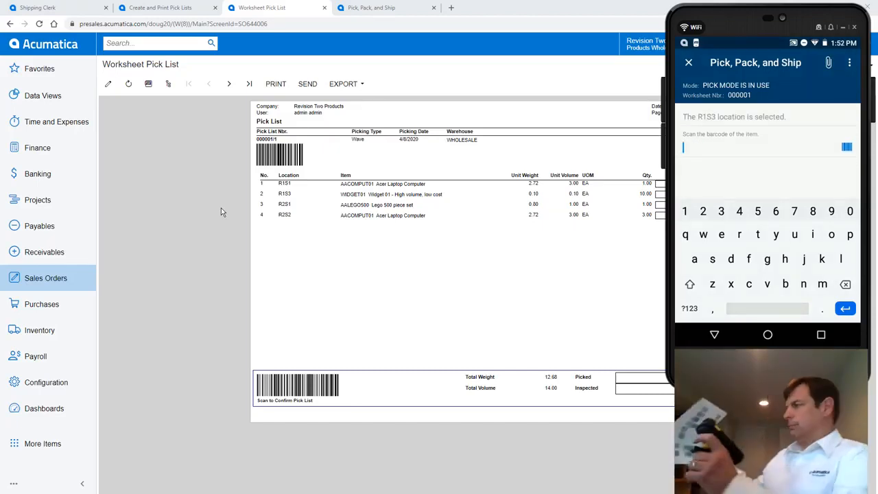
pyautogui.write('555B')
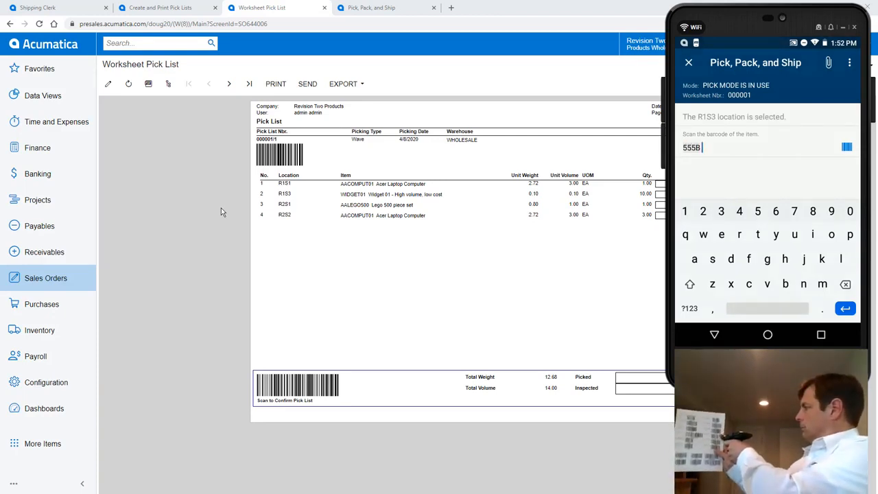
pyautogui.press('Return')
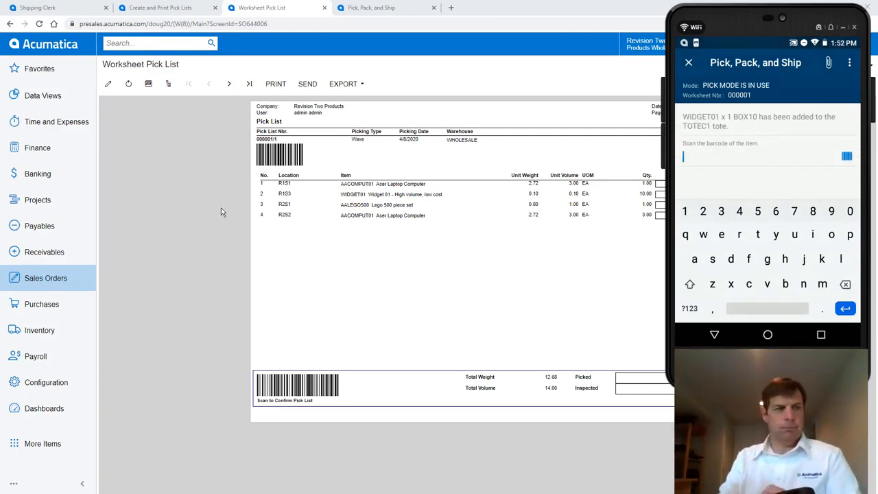
# Scan location r2 s1 and submit the next item barcode for the worksheet
pyautogui.write('r2')
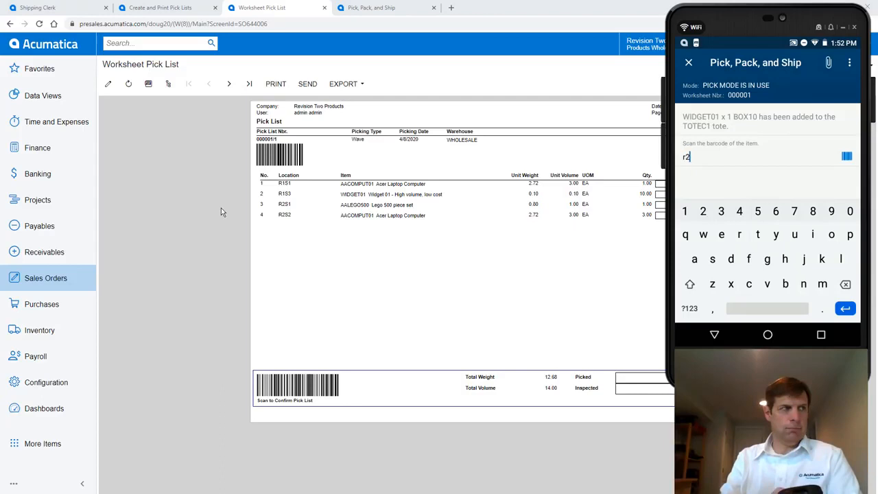
pyautogui.write('s1')
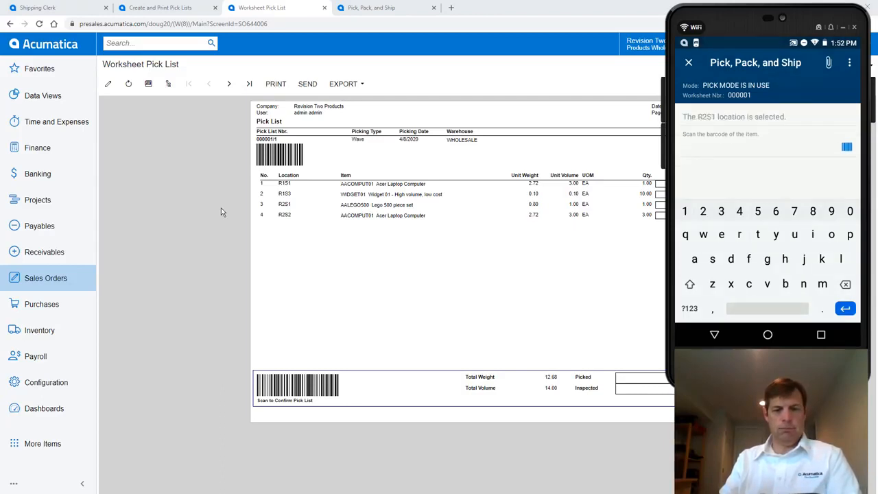
pyautogui.click(755, 147)
pyautogui.write('r')
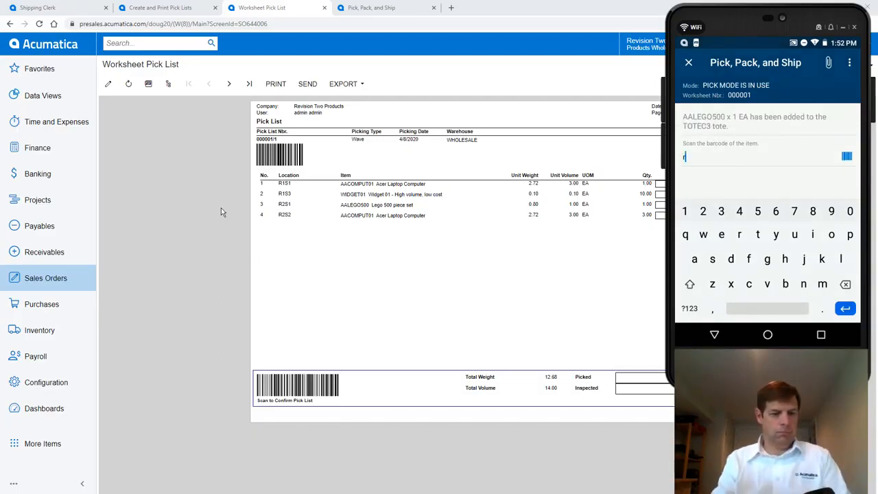
pyautogui.press('Return')
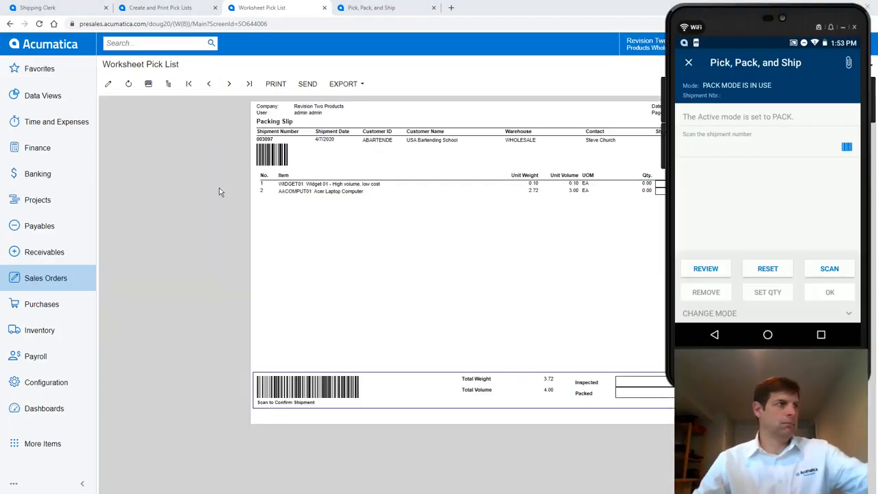
# Confirm the shipment in pack mode and page to the last packing slip, for shipment 003099
pyautogui.click(830, 268)
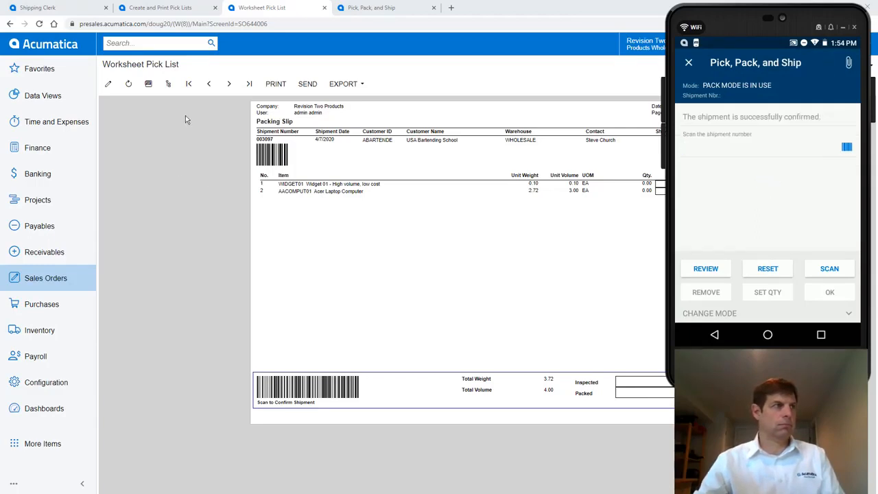
pyautogui.click(230, 84)
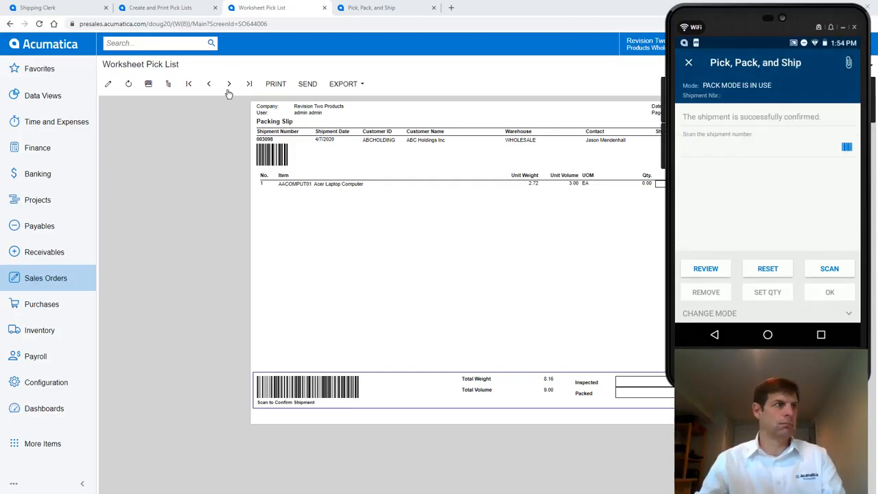
pyautogui.click(229, 83)
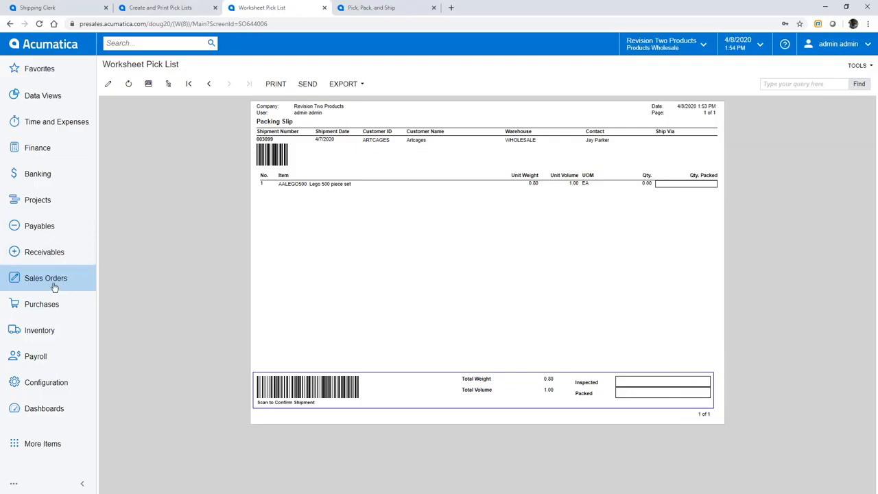
# Choose Create and Print Batch Pick List in Sales Orders with Max. Number of Pickers 3
pyautogui.click(46, 278)
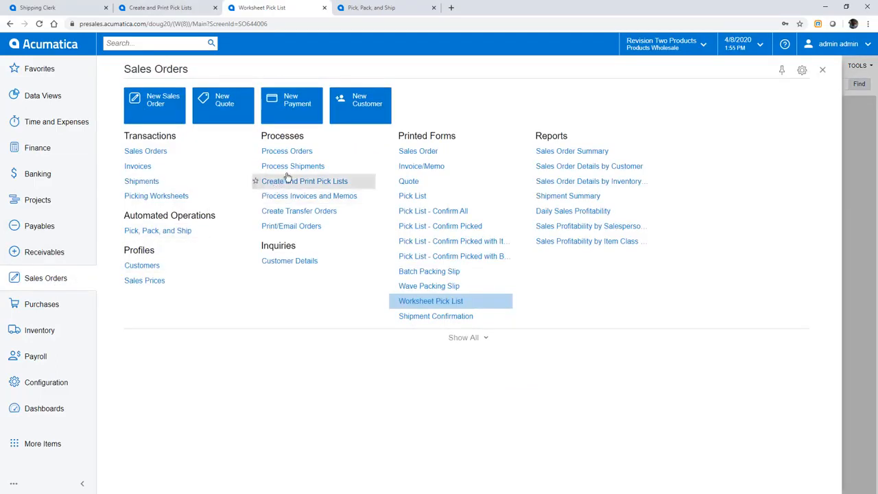
pyautogui.click(293, 167)
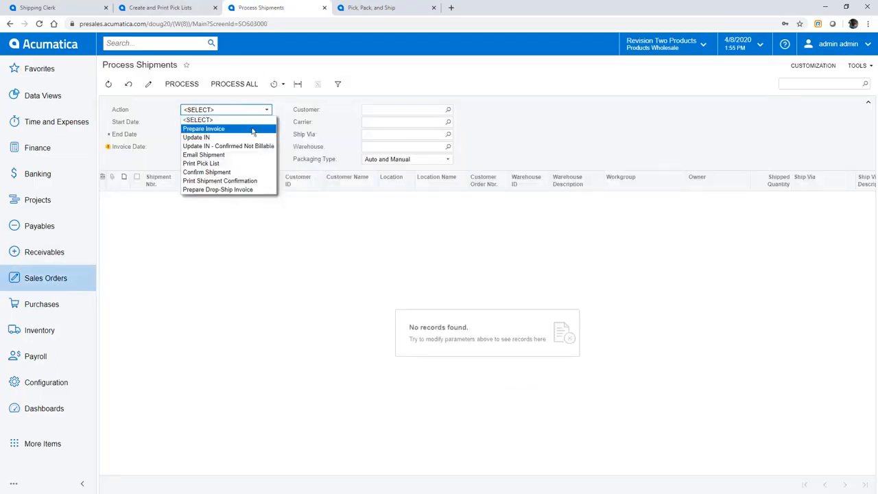
pyautogui.click(204, 129)
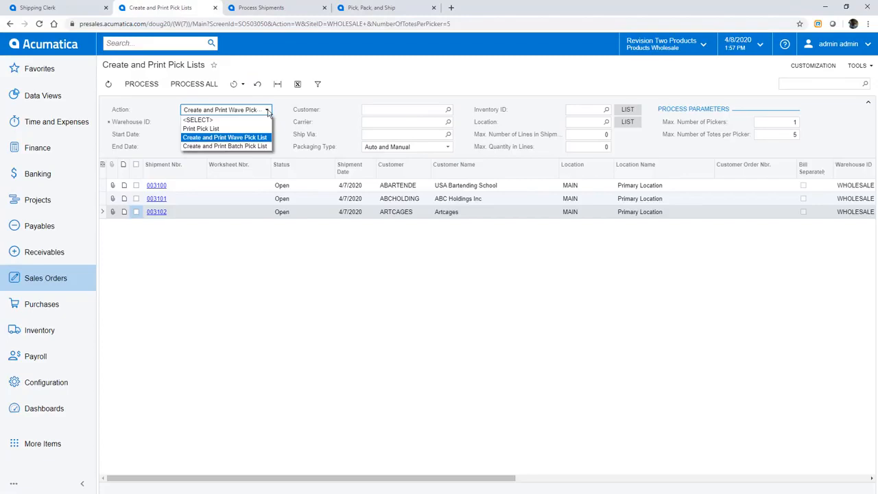
pyautogui.moveTo(249, 146)
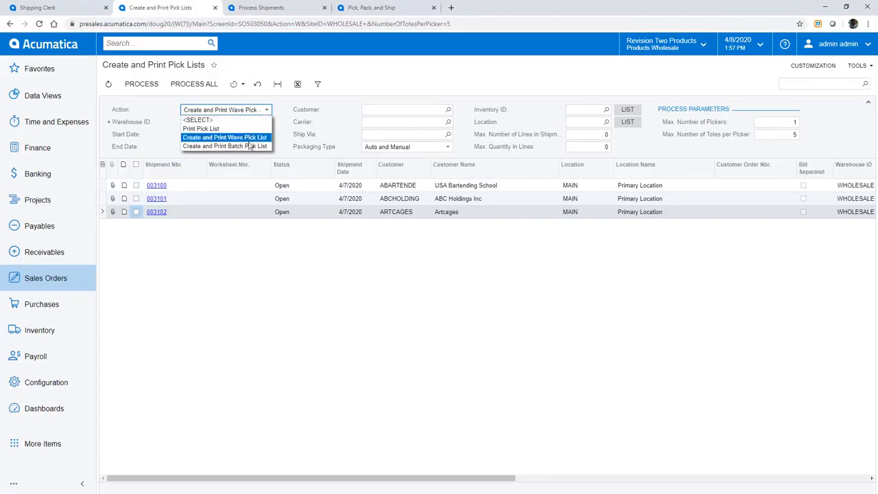
pyautogui.click(225, 145)
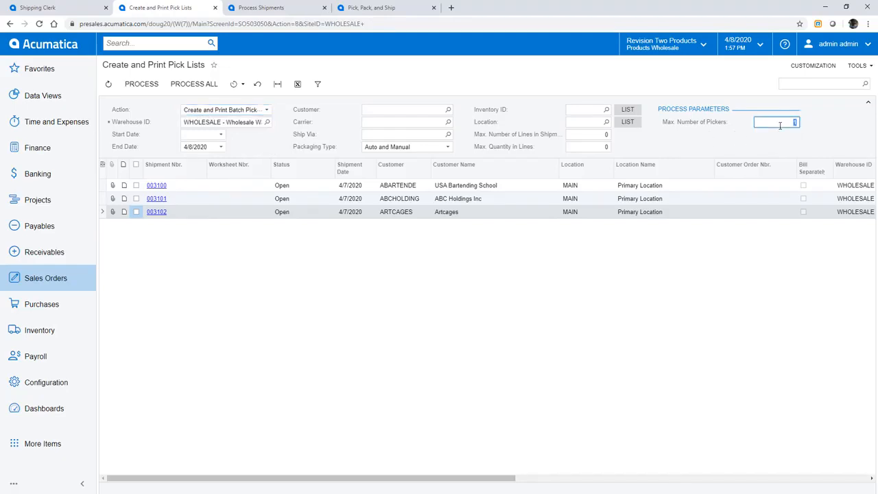
pyautogui.write('3')
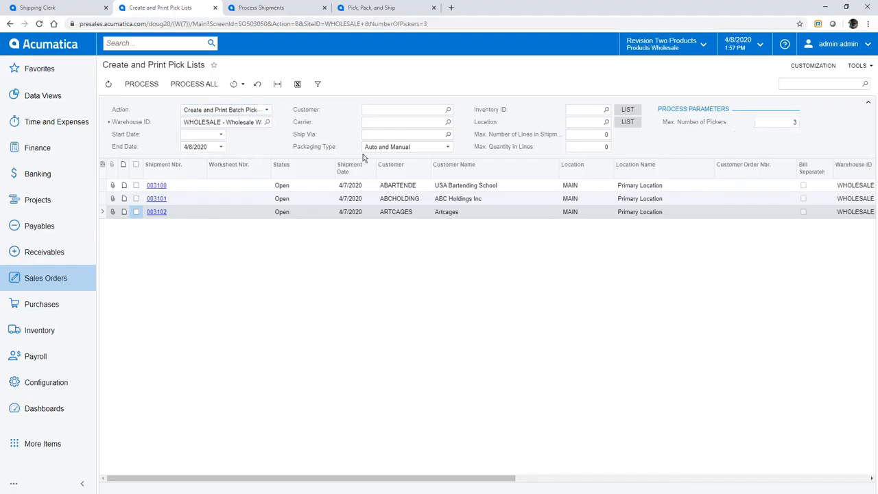
pyautogui.click(137, 165)
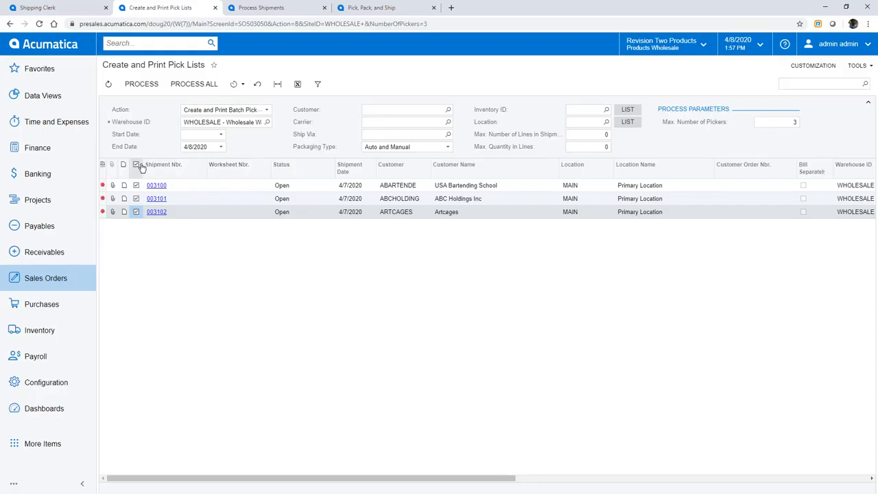
# Process all three shipments into a batch pick worksheet and go to the picking worksheets list
pyautogui.click(141, 84)
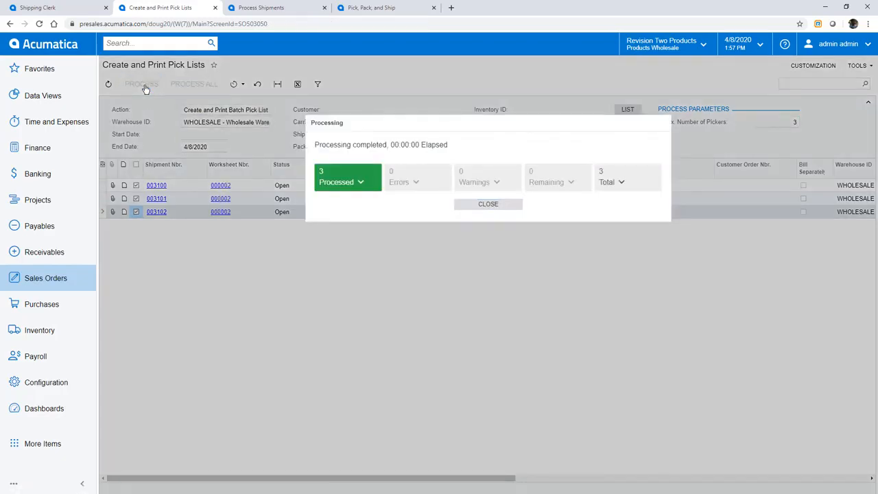
pyautogui.click(488, 204)
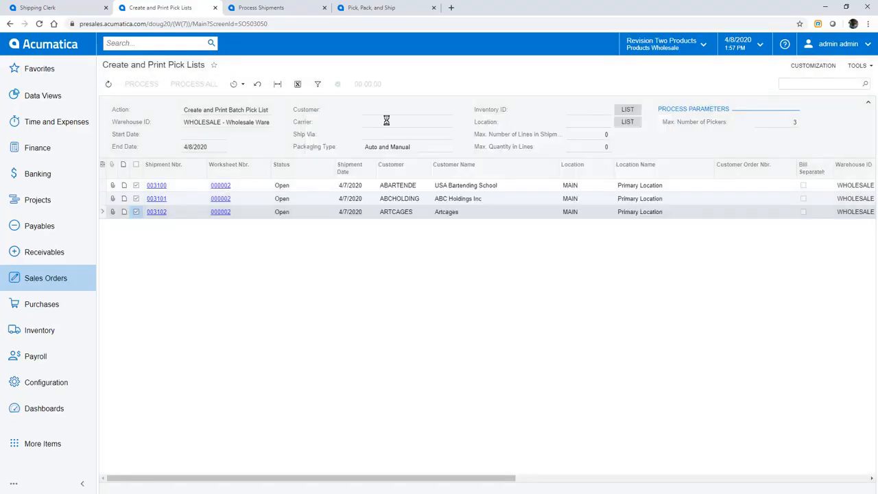
pyautogui.click(260, 8)
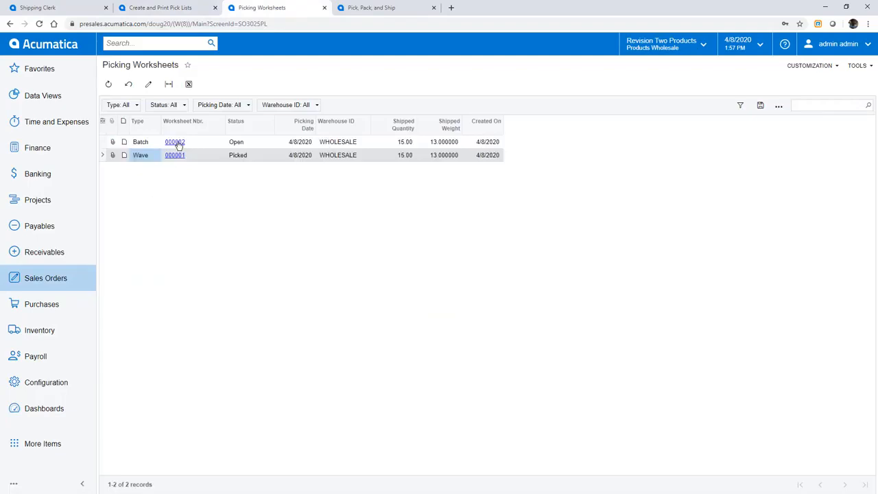
# Review picker 3's pick list on batch worksheet 000002
pyautogui.click(175, 142)
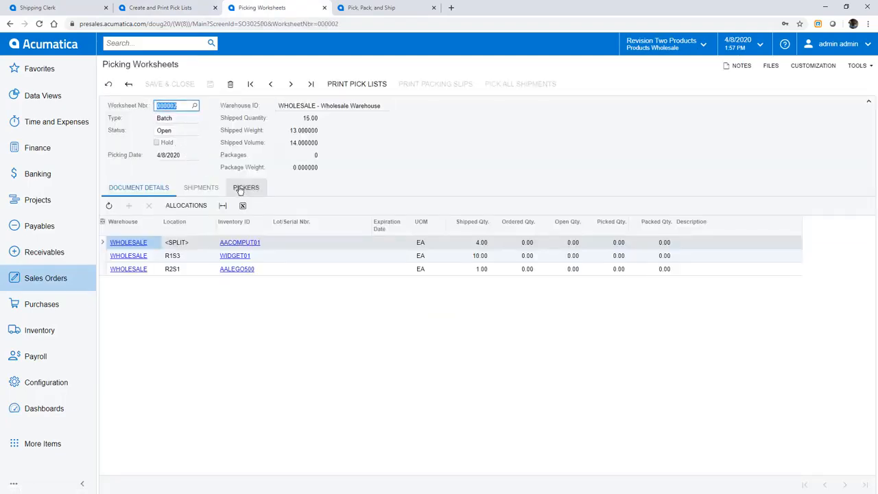
pyautogui.click(245, 187)
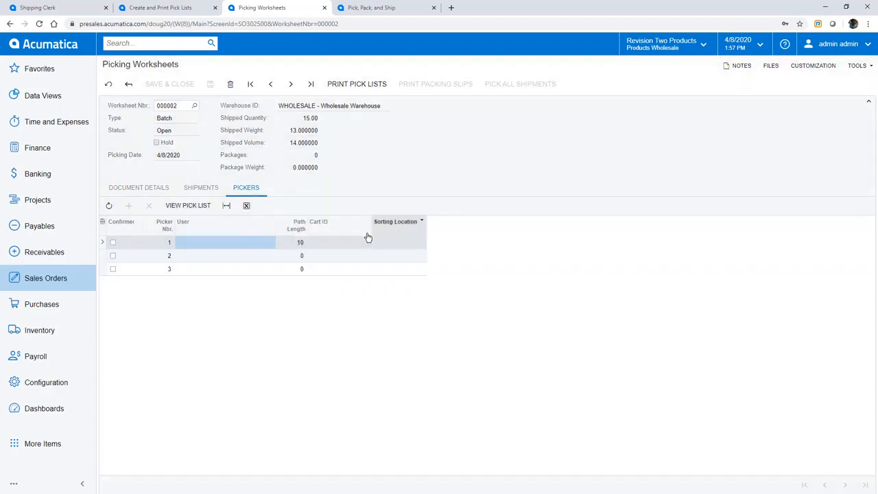
pyautogui.click(188, 205)
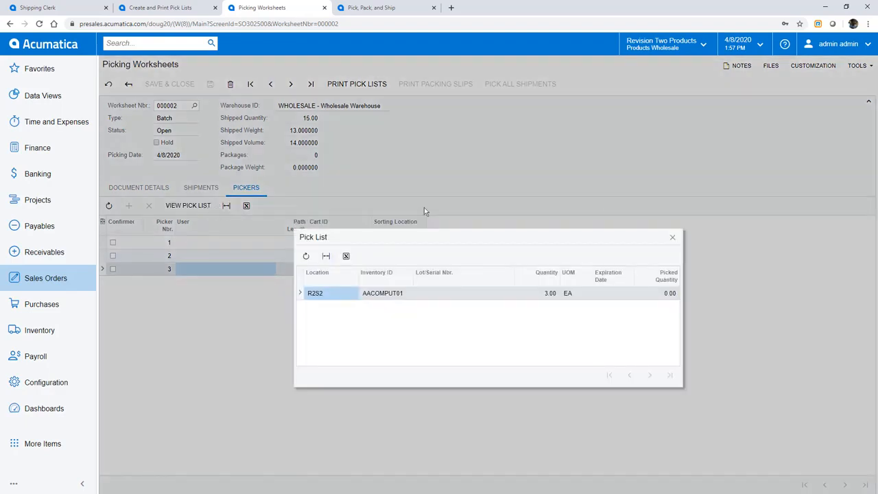
pyautogui.click(672, 237)
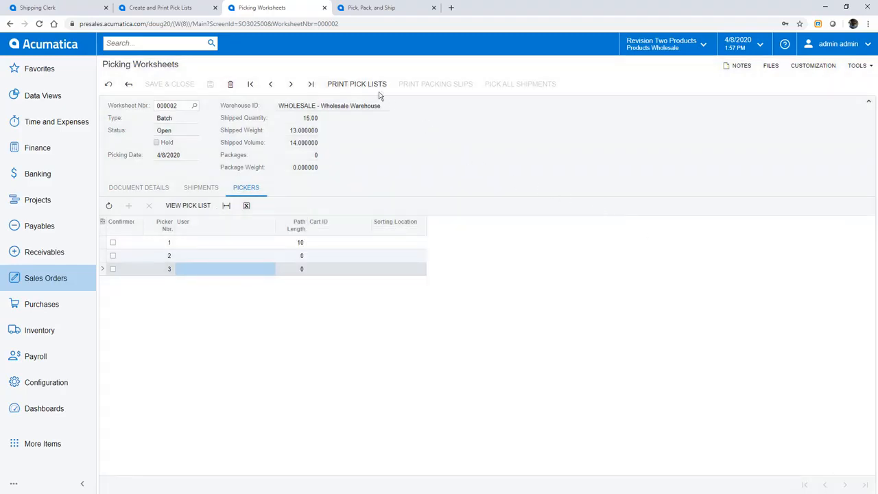
# Page through the Worksheet Pick List report to 000002/3 and back to 000002/1
pyautogui.click(188, 205)
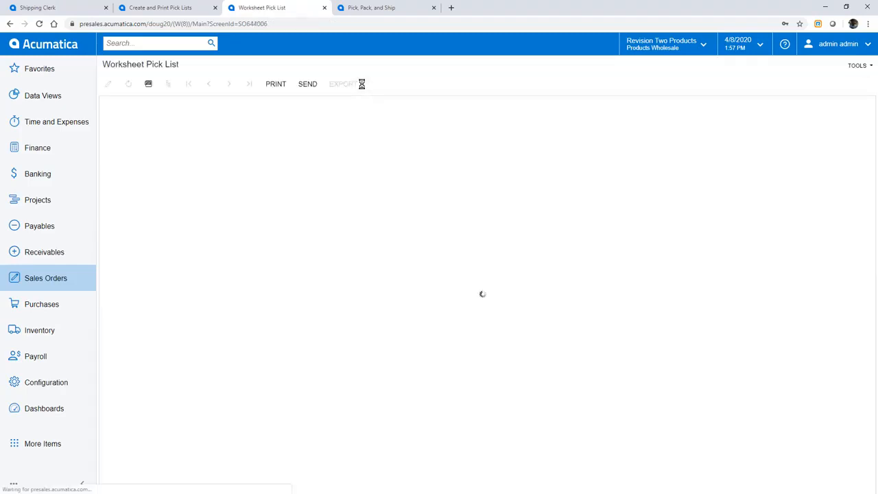
pyautogui.click(229, 83)
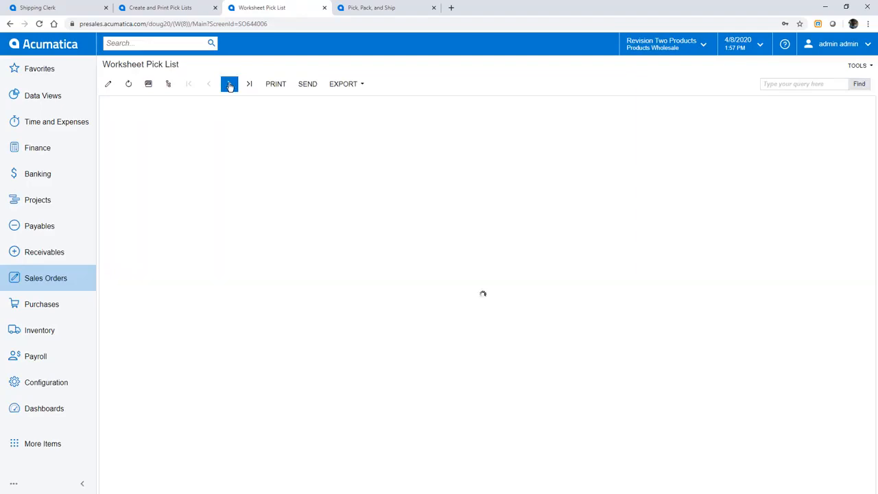
pyautogui.click(229, 84)
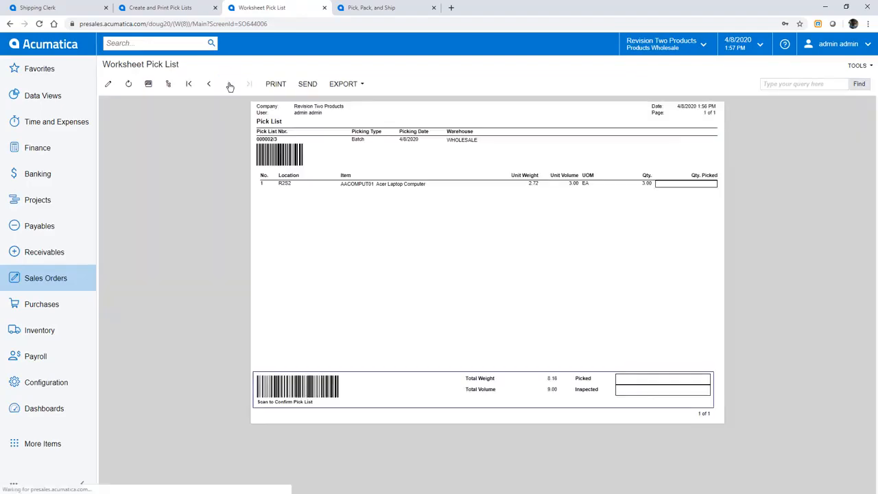
pyautogui.click(230, 84)
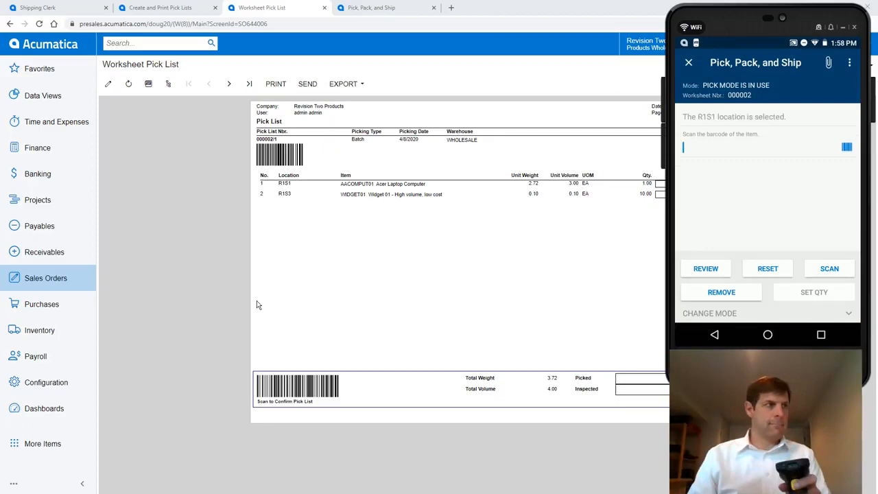
# Scan item 1111 at location R1S1, then submit R1S3 as the next picking location
pyautogui.write('1111')
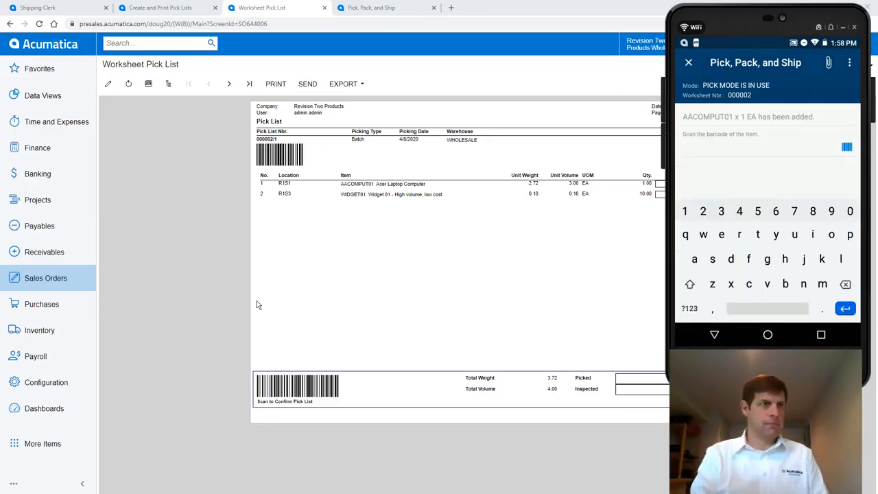
pyautogui.write('r')
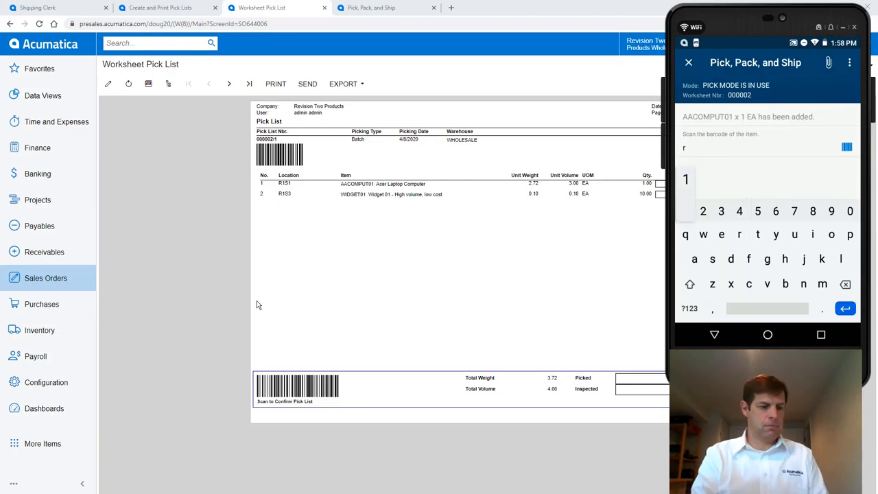
pyautogui.write('1s3')
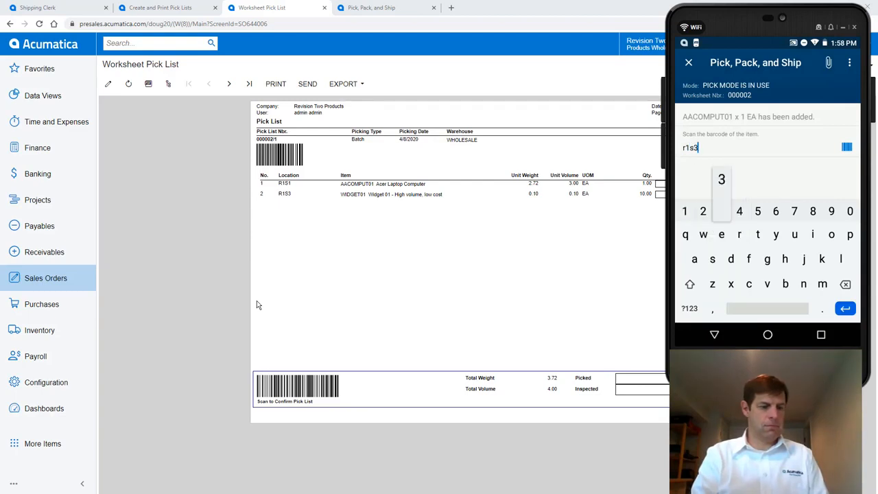
pyautogui.press('enter')
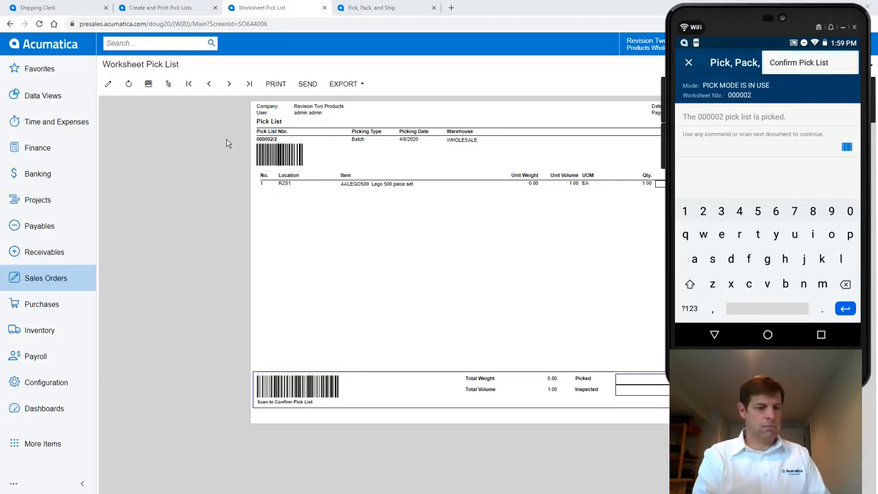
# Confirm pick lists 000002/2 and 000002/3 as picked, scanning location r2s2, then go to Inventory
pyautogui.click(799, 62)
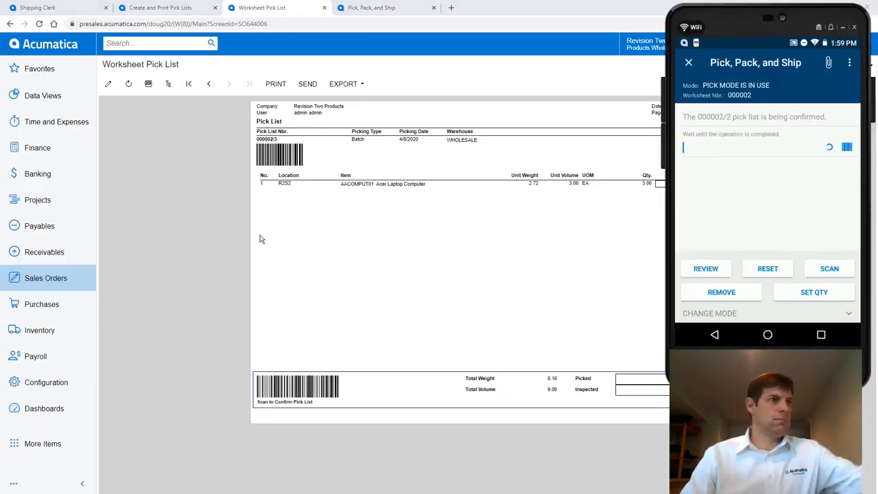
pyautogui.write('r2s2')
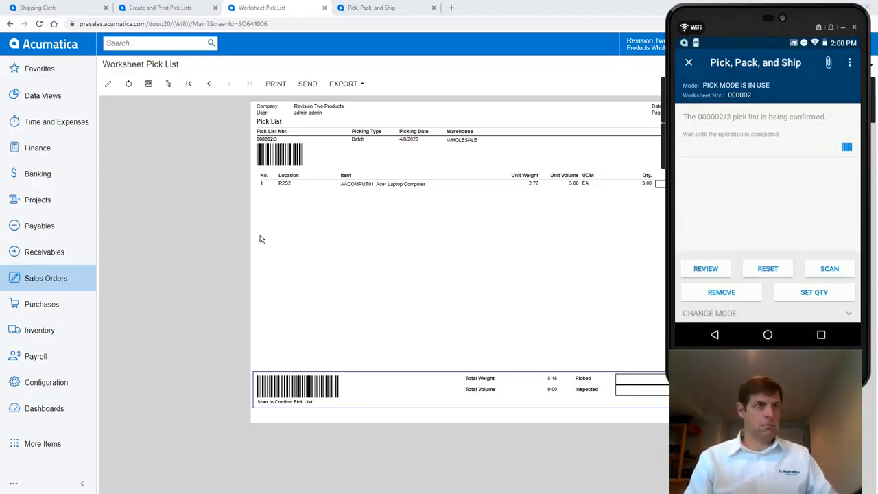
pyautogui.moveTo(44, 251)
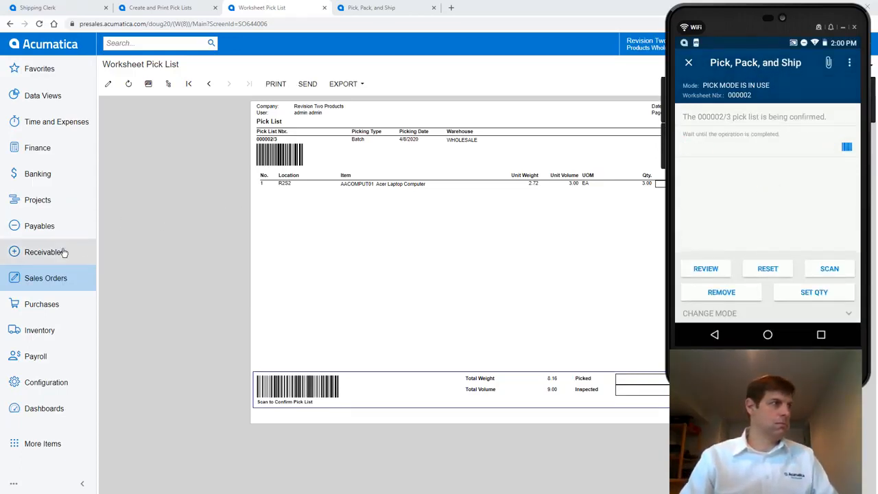
pyautogui.click(40, 330)
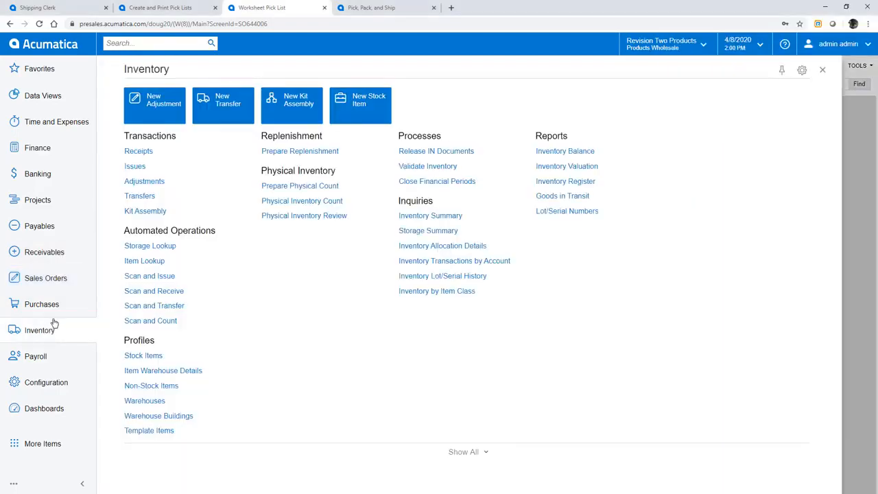
# Review transfer 001247 and the previous transfer that moved picked items to SORT1
pyautogui.click(140, 195)
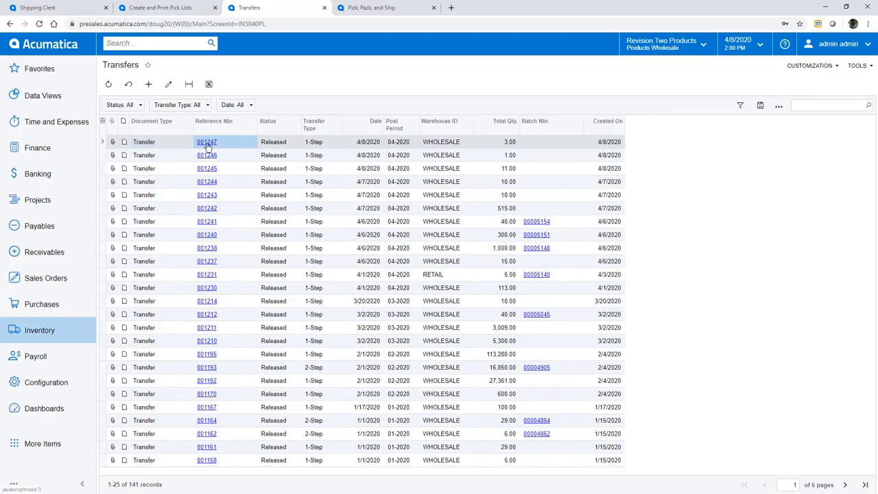
pyautogui.click(206, 142)
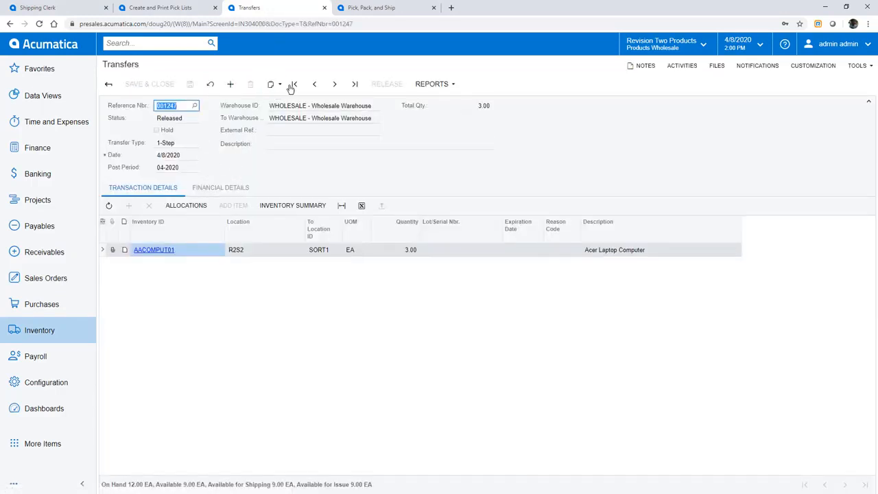
pyautogui.click(314, 83)
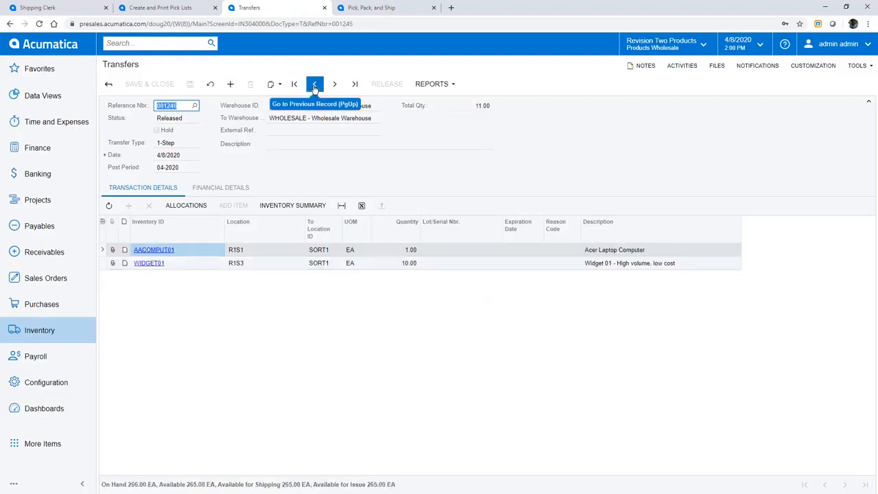
# Bring up the Picking Worksheets list showing worksheets 000002 and 000001 as picked
pyautogui.click(46, 278)
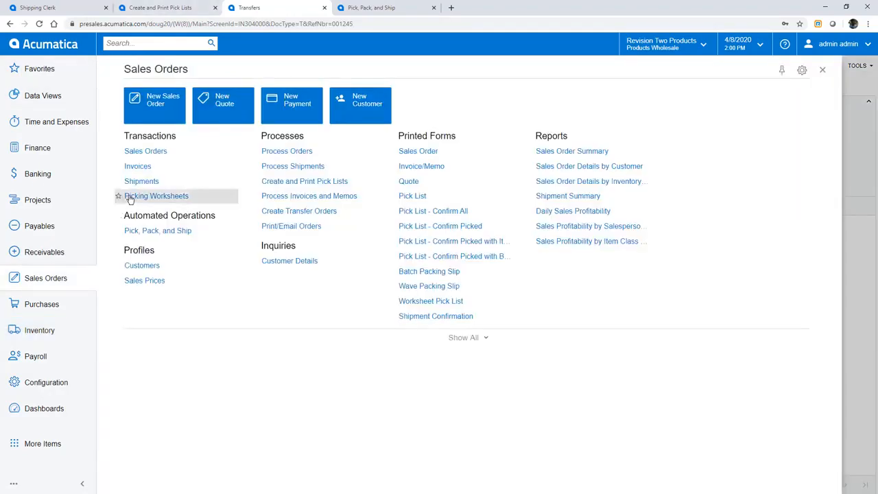
pyautogui.click(157, 196)
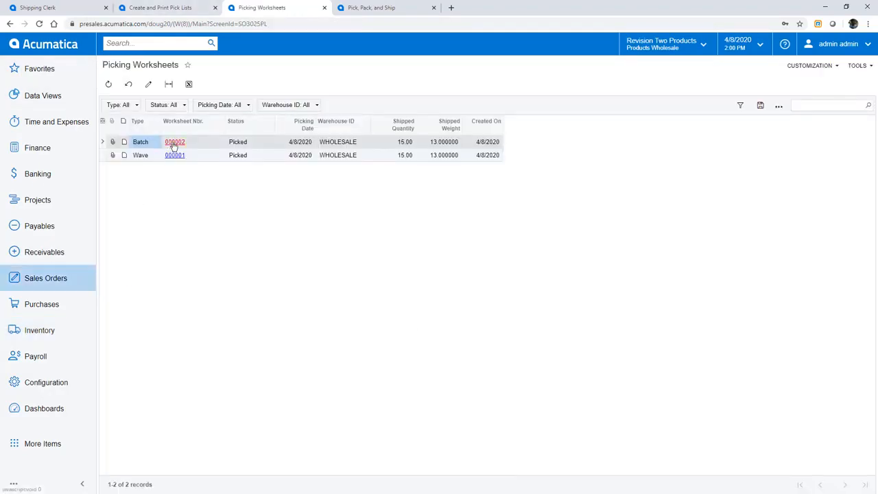
# Print the packing slips for batch worksheet 000002
pyautogui.click(174, 142)
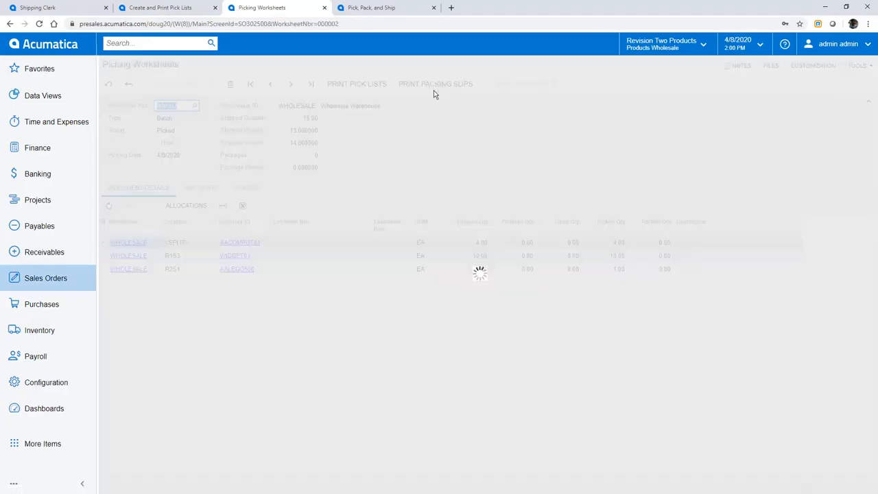
pyautogui.click(435, 83)
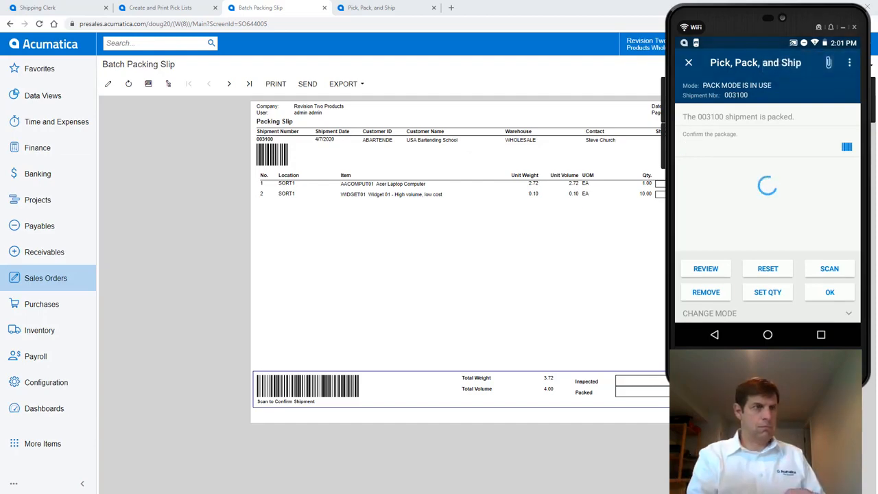
# Pack shipments 003100, 003101 and 003102 on mobile while paging through their slips, then return to Sales Orders
pyautogui.click(830, 292)
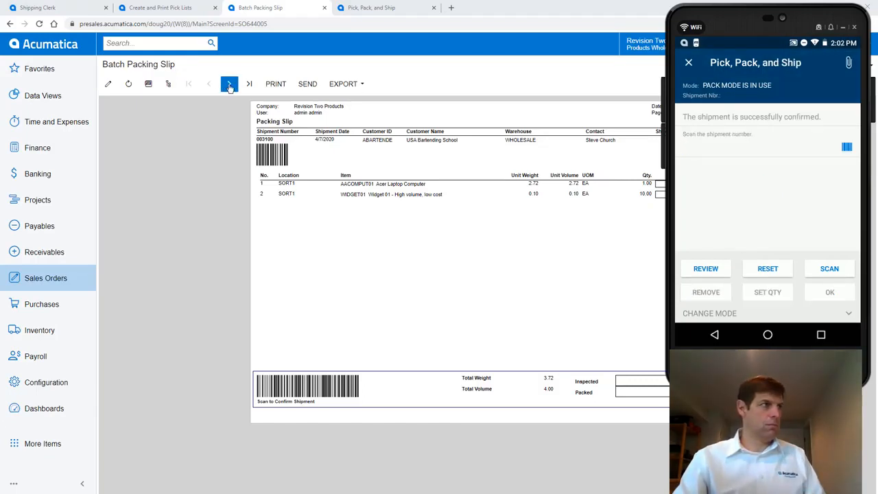
pyautogui.click(229, 84)
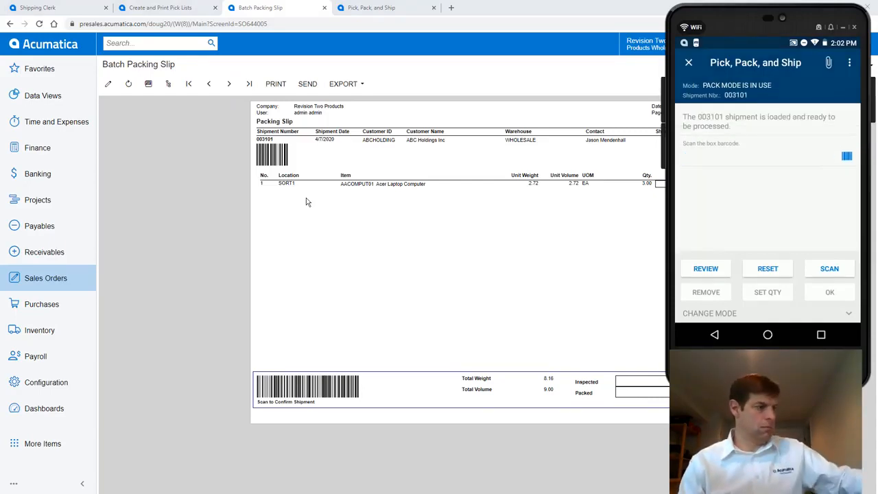
pyautogui.click(830, 268)
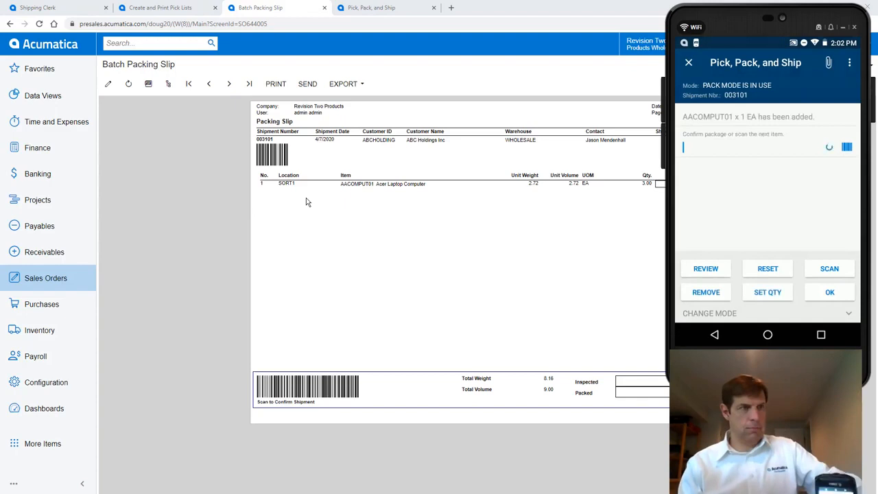
pyautogui.click(830, 292)
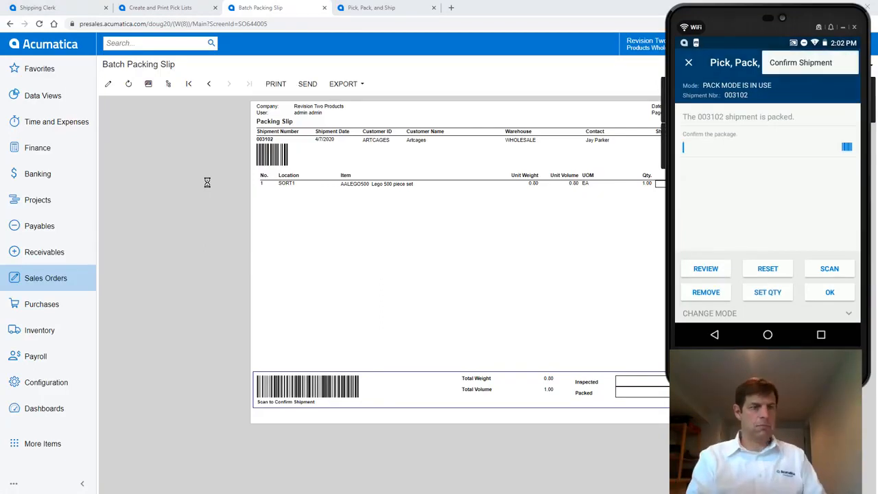
pyautogui.click(45, 278)
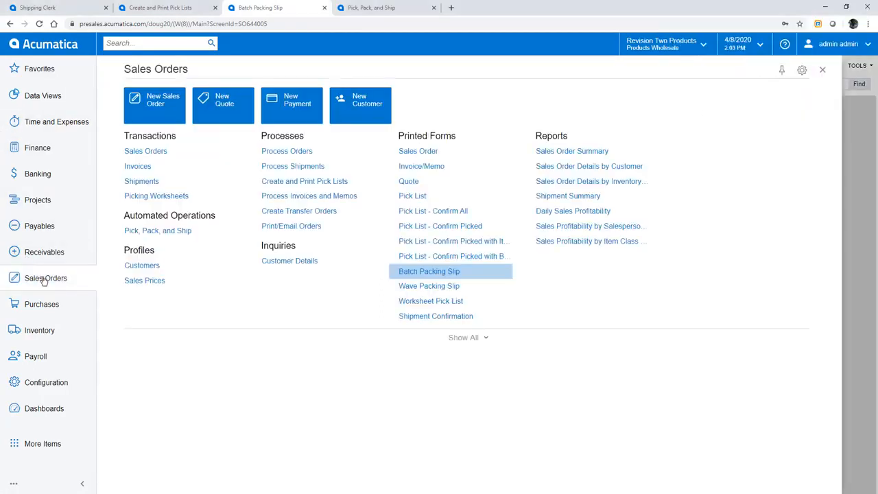
# Open shipment 003100 from Process Shipments and review its two MEDIUM packages and their contents
pyautogui.click(293, 165)
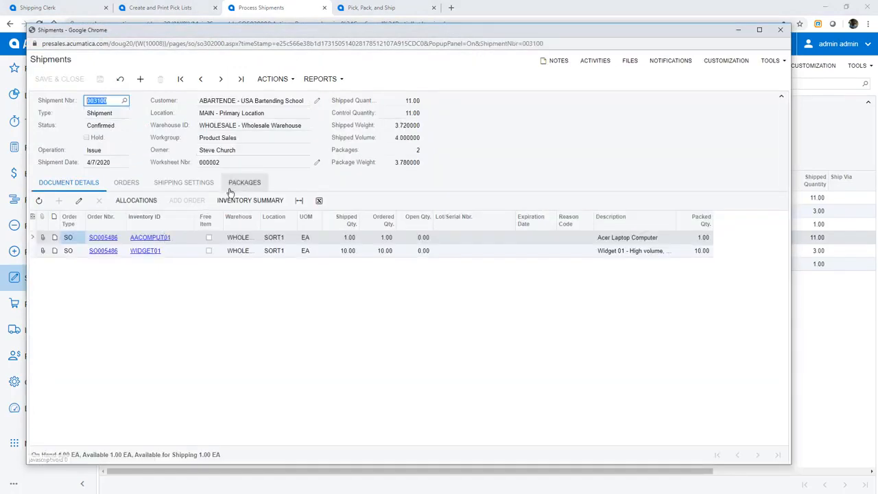
pyautogui.click(244, 182)
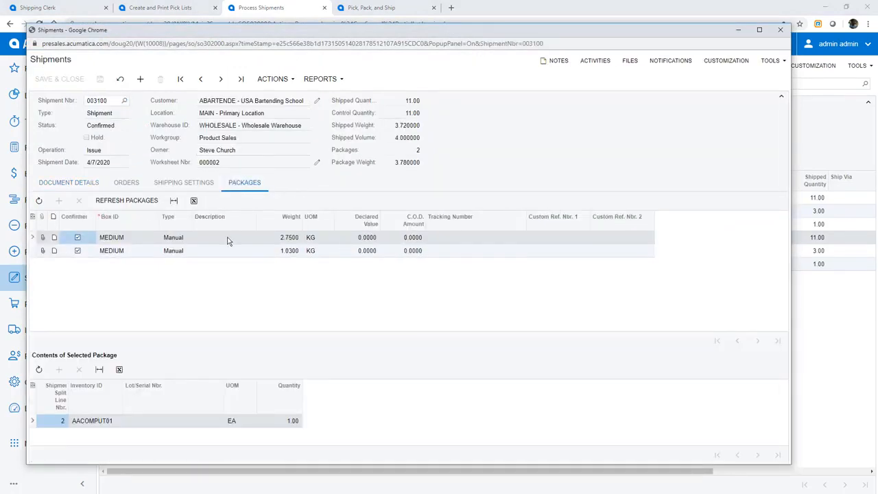
pyautogui.click(209, 251)
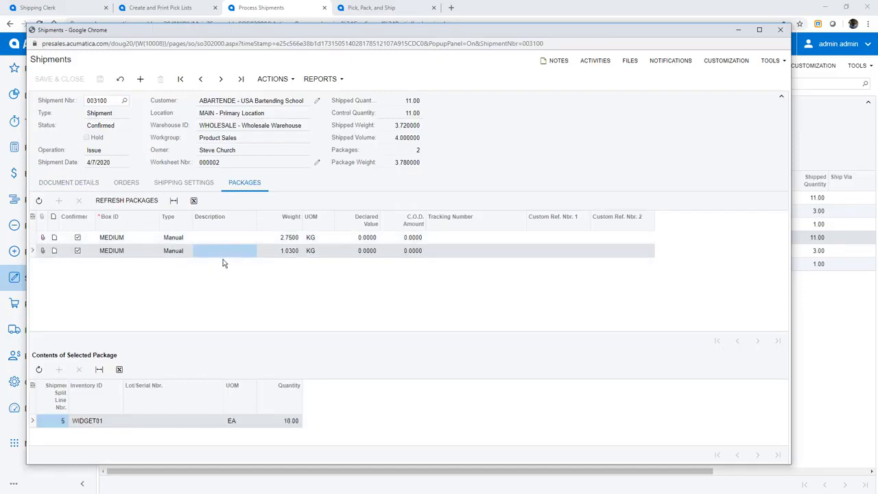
pyautogui.moveTo(227, 282)
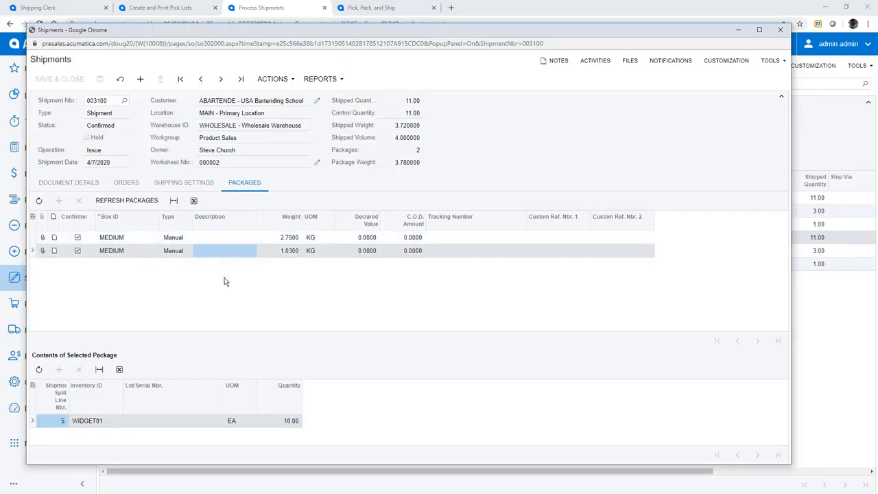